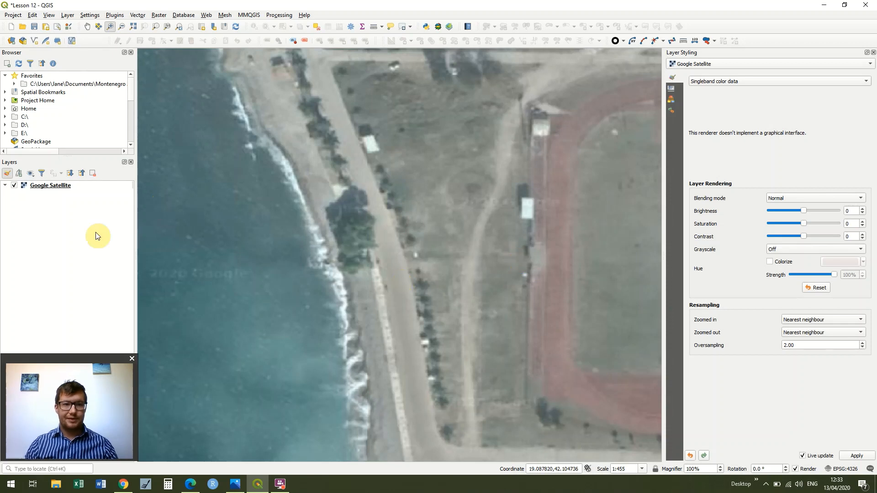
{"action": "mouse_move", "coordinate": [64, 248]}
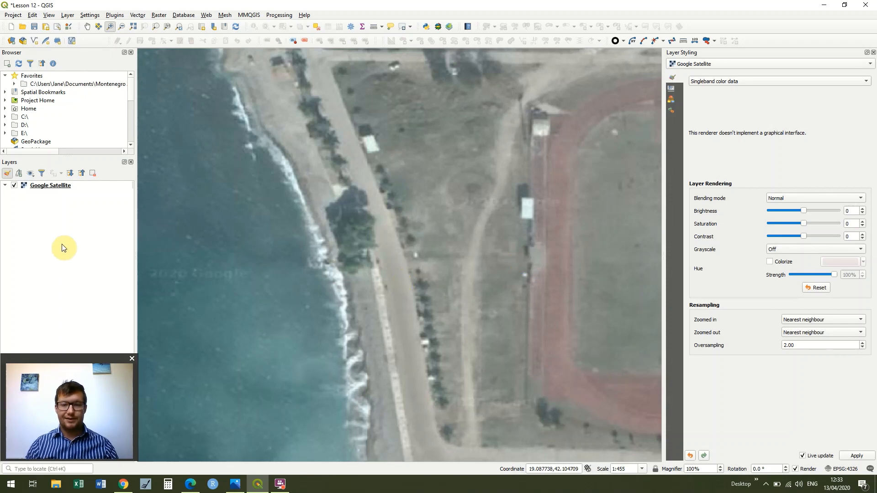
{"action": "mouse_move", "coordinate": [74, 204]}
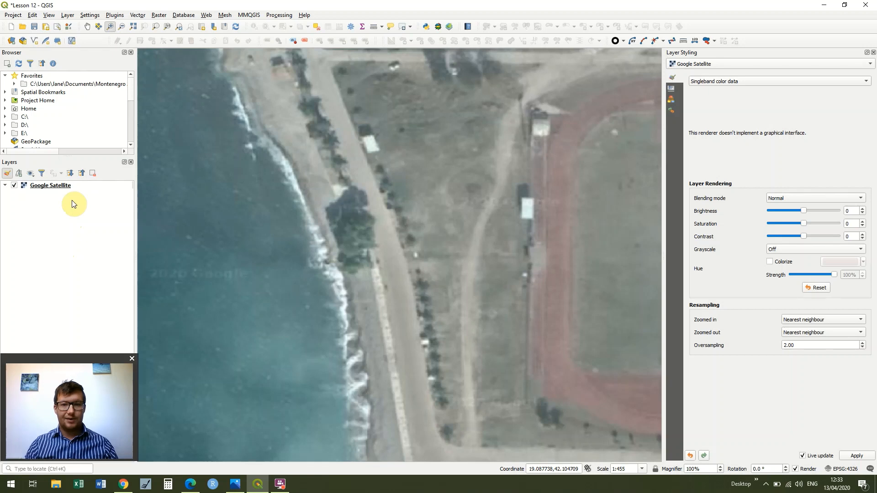
{"action": "mouse_move", "coordinate": [74, 256]}
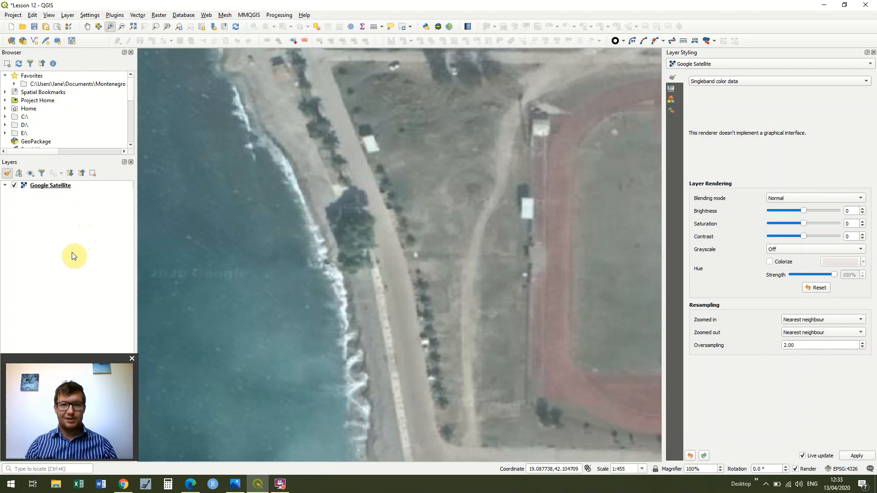
{"action": "mouse_move", "coordinate": [92, 137]}
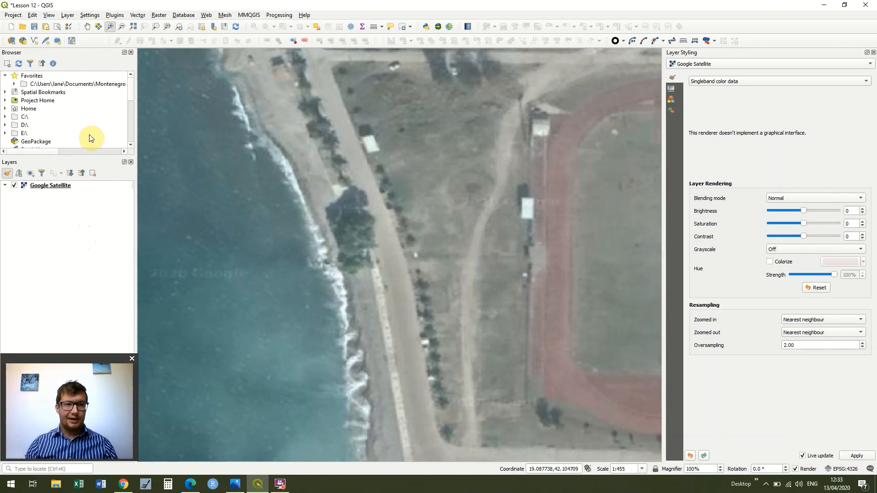
{"action": "mouse_move", "coordinate": [117, 3]}
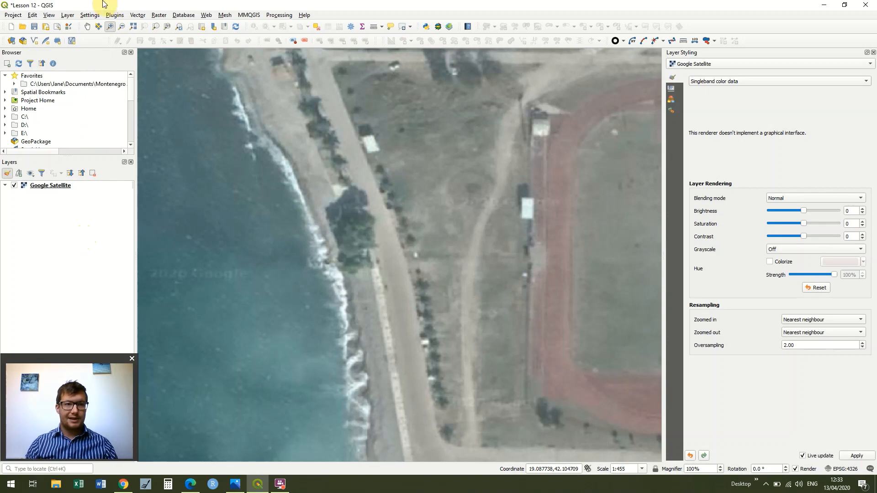
{"action": "mouse_move", "coordinate": [82, 6]}
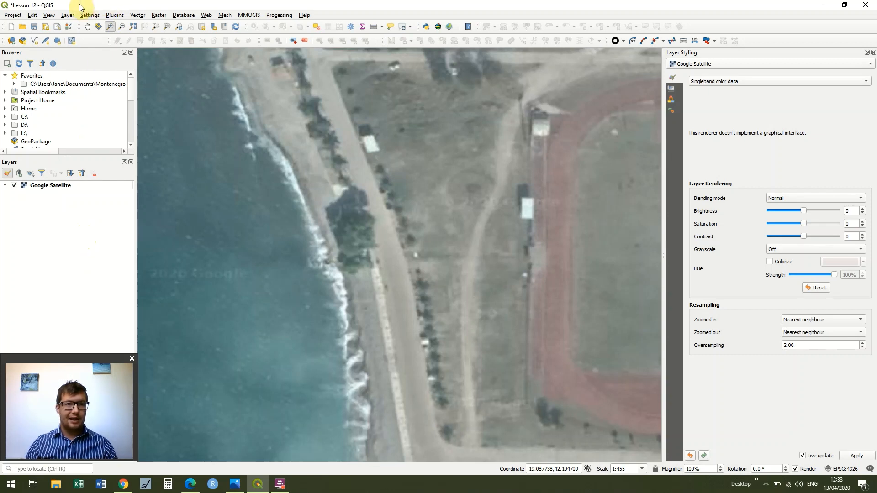
Step: Start a new shapefile layer saved as Landuse3
{"action": "left_click", "coordinate": [68, 14]}
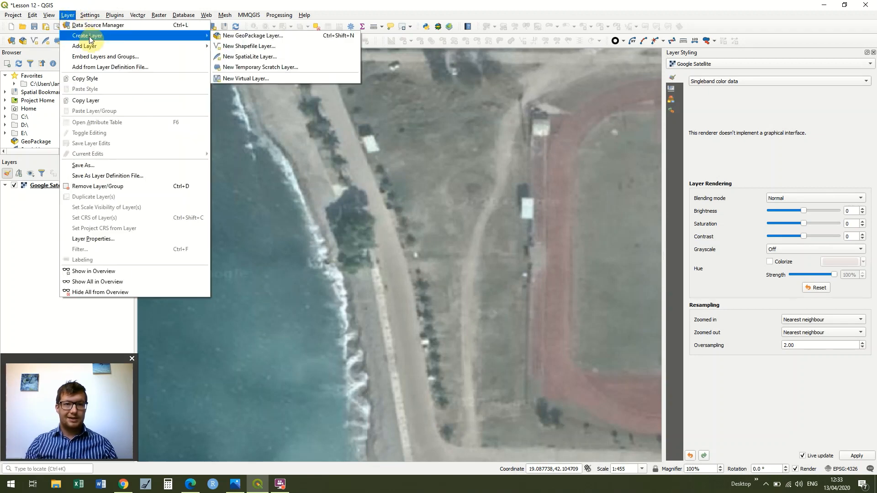
{"action": "mouse_move", "coordinate": [254, 48]}
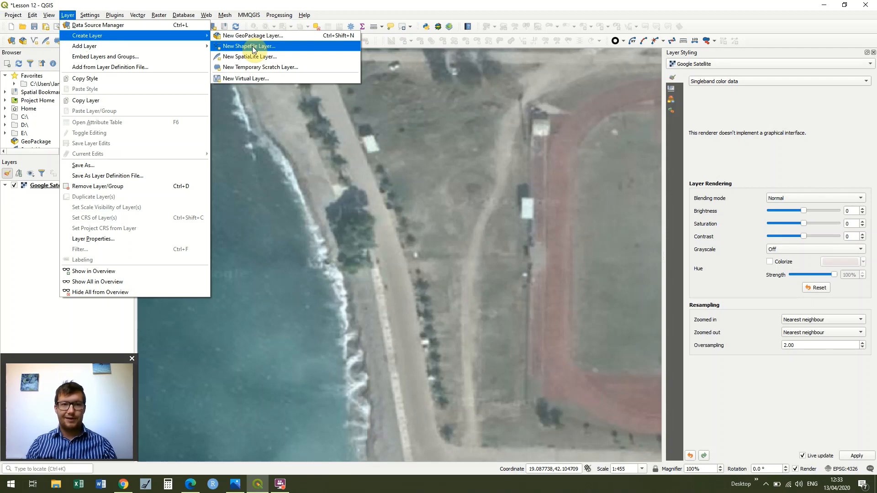
{"action": "left_click", "coordinate": [248, 46]}
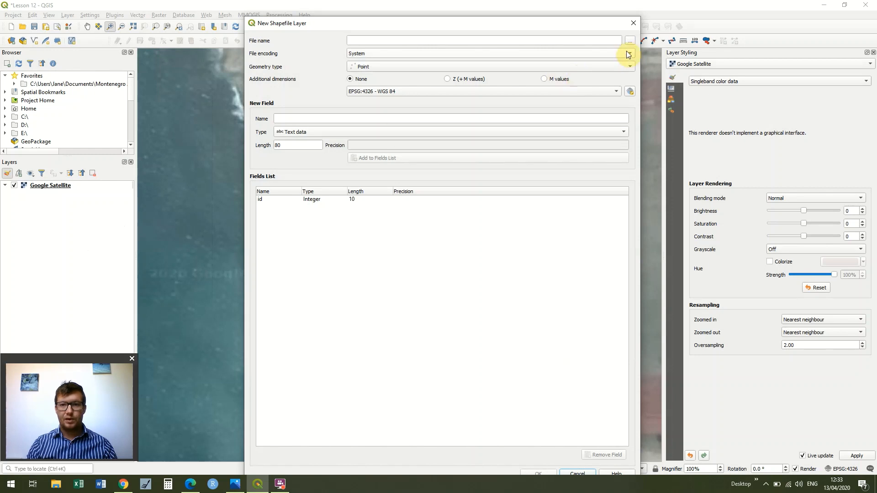
{"action": "left_click", "coordinate": [630, 41]}
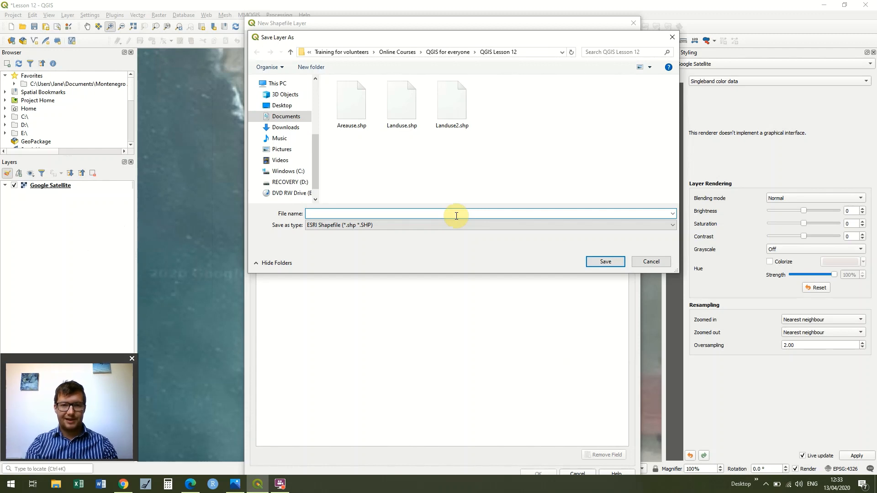
{"action": "type", "text": "Landu"}
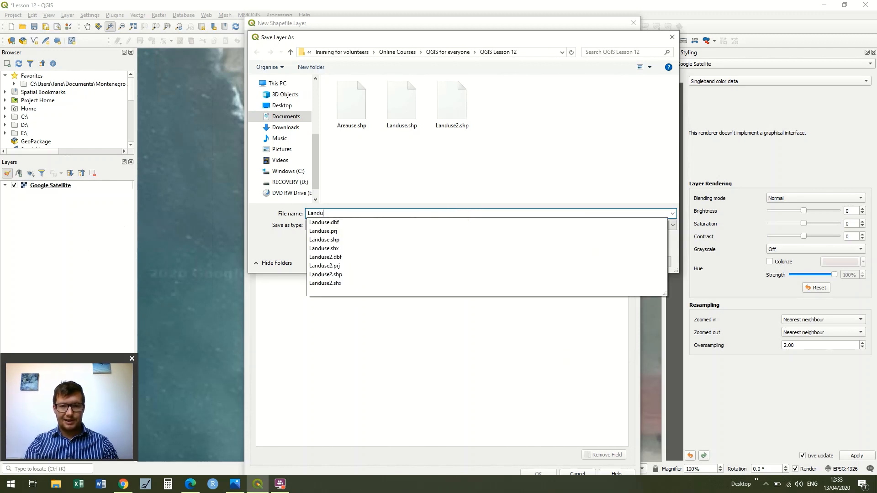
{"action": "type", "text": "Landuse3"}
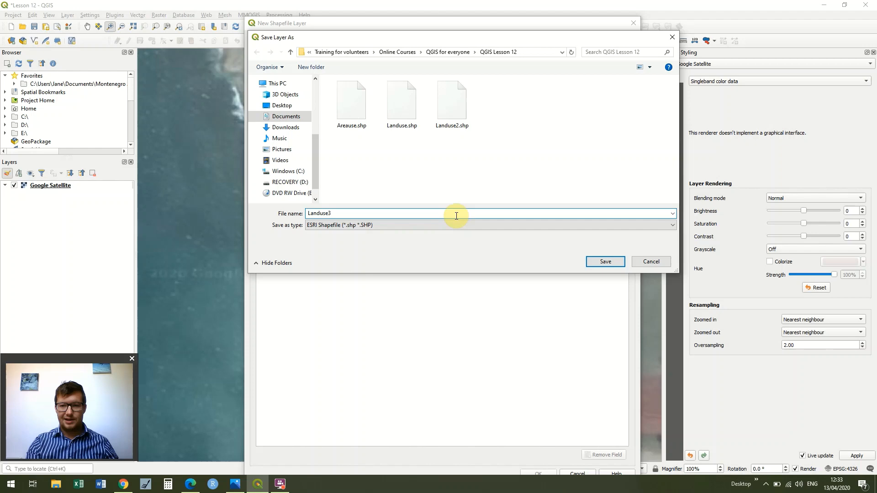
{"action": "left_click", "coordinate": [605, 261]}
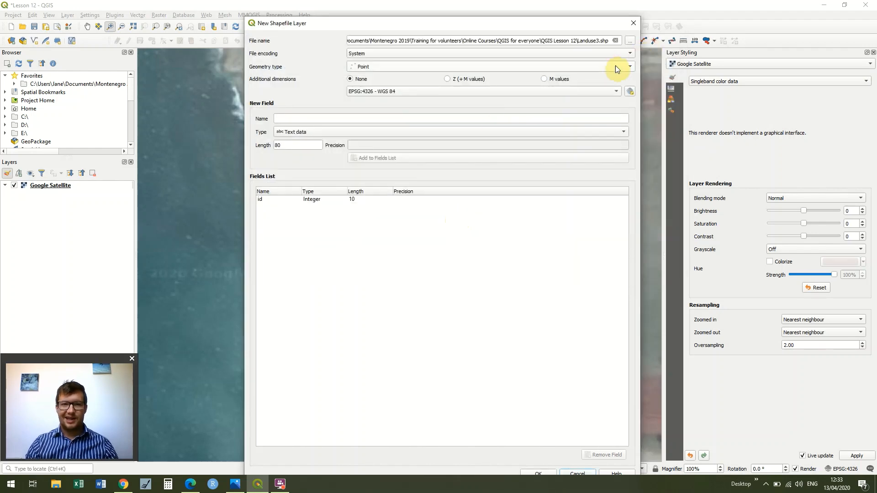
Step: Set geometry to Polygon, add a Landuse text field and create the layer
{"action": "left_click", "coordinate": [624, 66]}
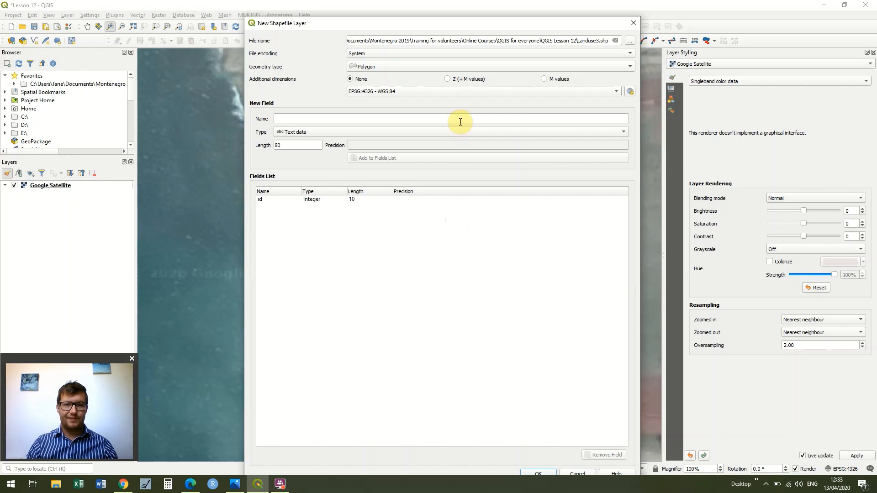
{"action": "left_click", "coordinate": [461, 121]}
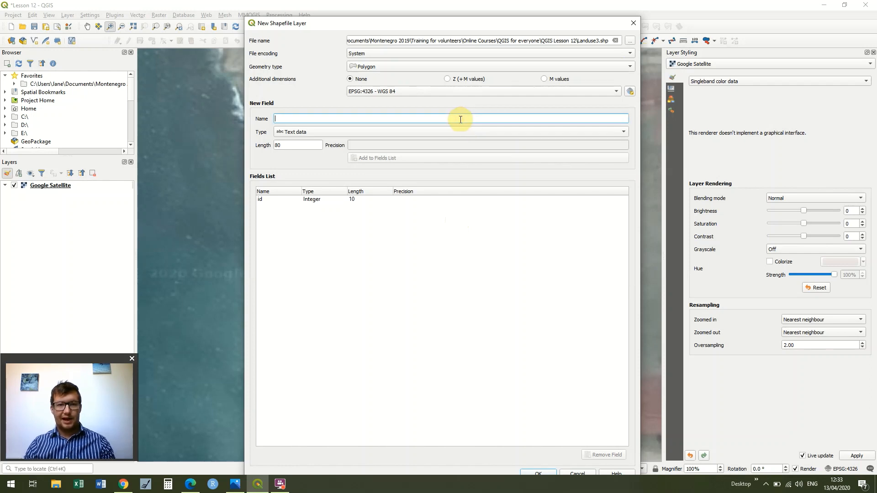
{"action": "type", "text": "L"}
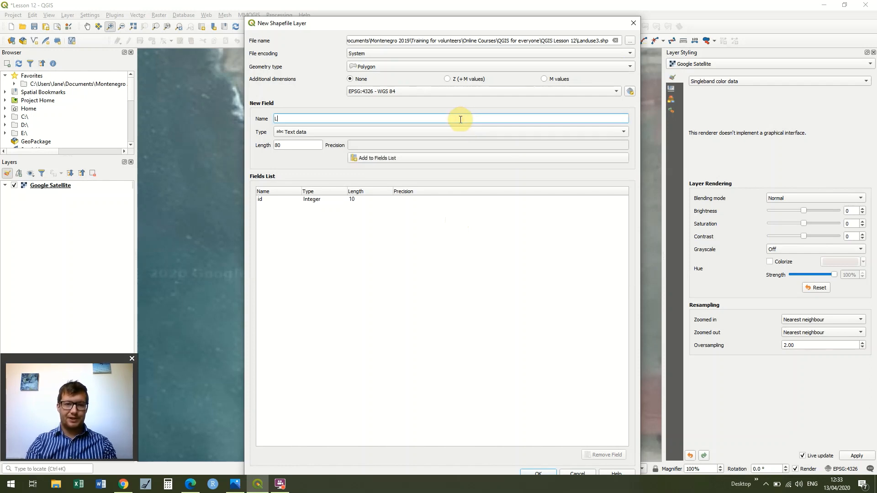
{"action": "type", "text": "anduse"}
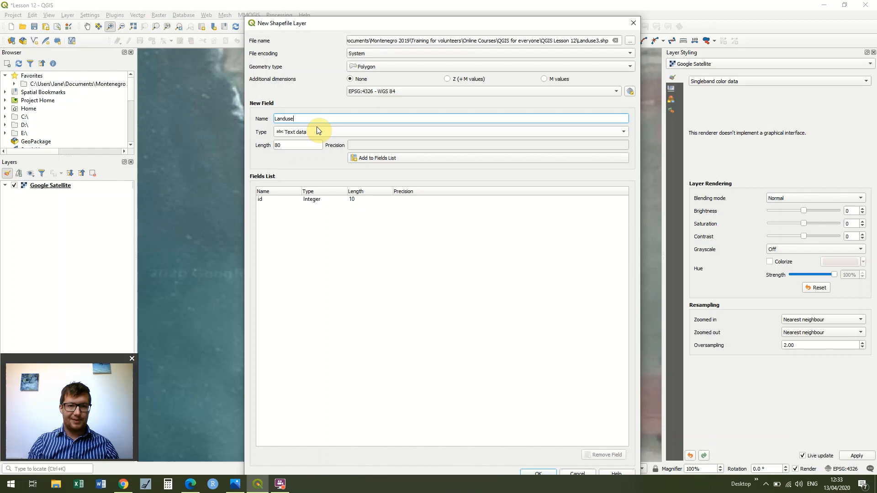
{"action": "left_click", "coordinate": [377, 157]}
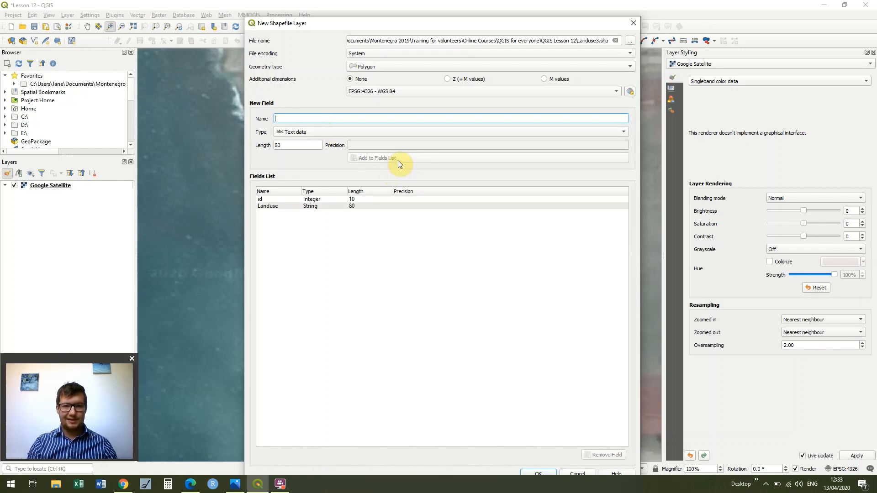
{"action": "left_click", "coordinate": [538, 473]}
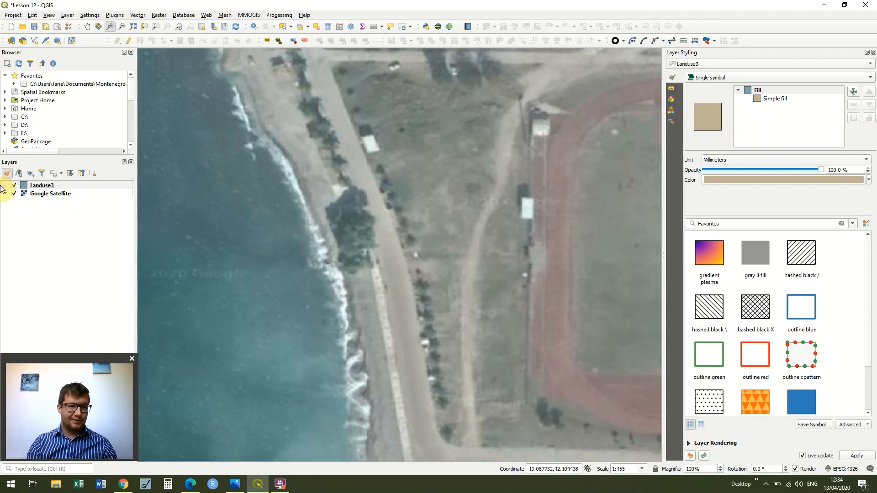
{"action": "mouse_move", "coordinate": [42, 186]}
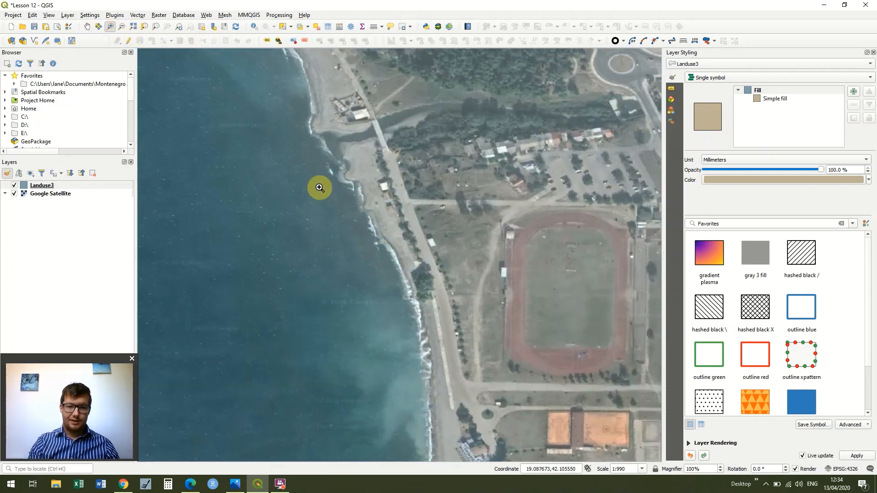
{"action": "left_click_drag", "start_coordinate": [320, 189], "coordinate": [513, 399]}
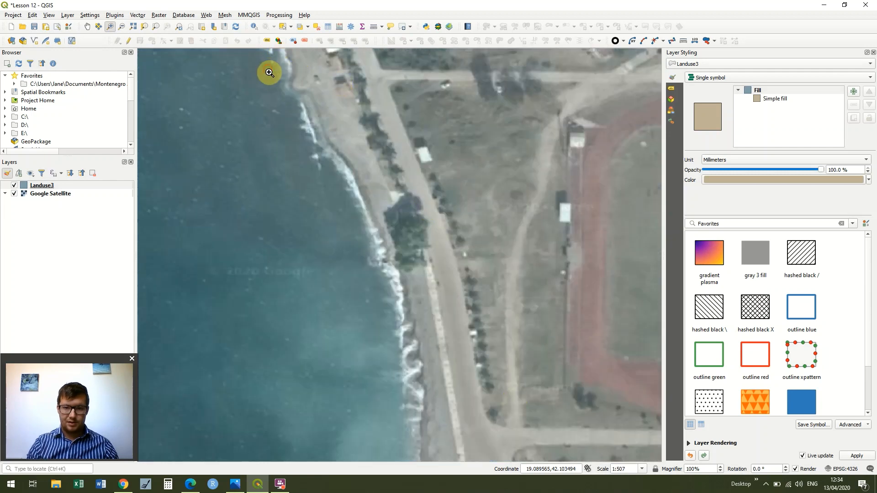
{"action": "left_click_drag", "start_coordinate": [268, 74], "coordinate": [586, 421]}
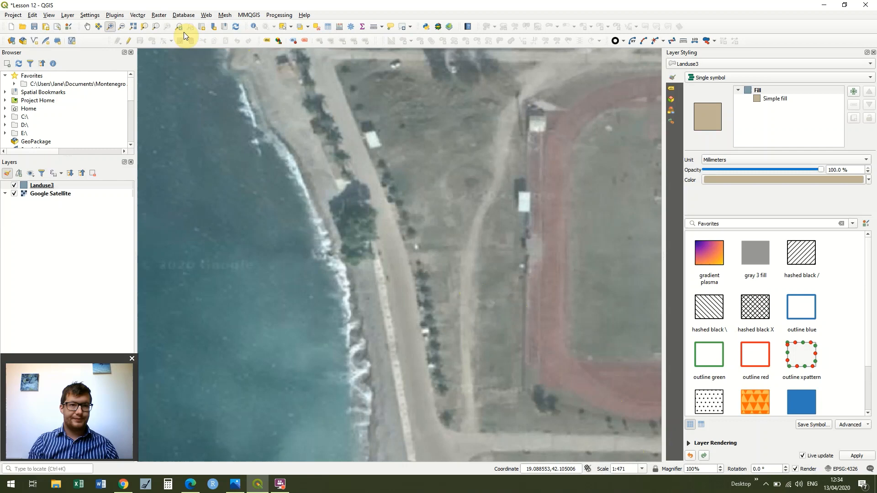
{"action": "mouse_move", "coordinate": [42, 185]}
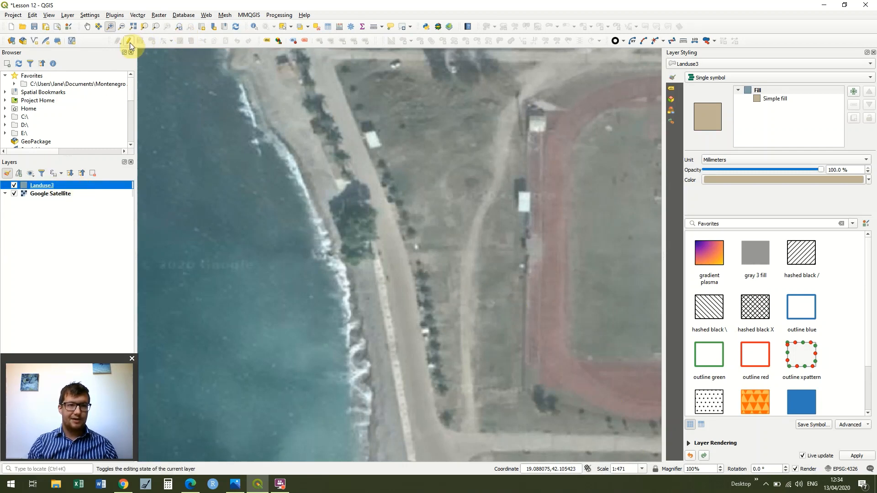
Step: Enable editing on Landuse3 and digitise a triangular polygon over the scrubland
{"action": "left_click", "coordinate": [128, 41]}
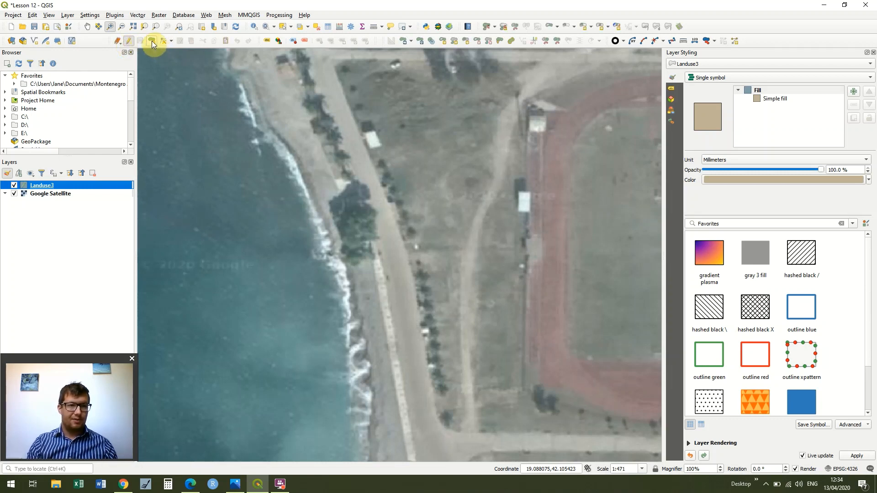
{"action": "mouse_move", "coordinate": [153, 42]}
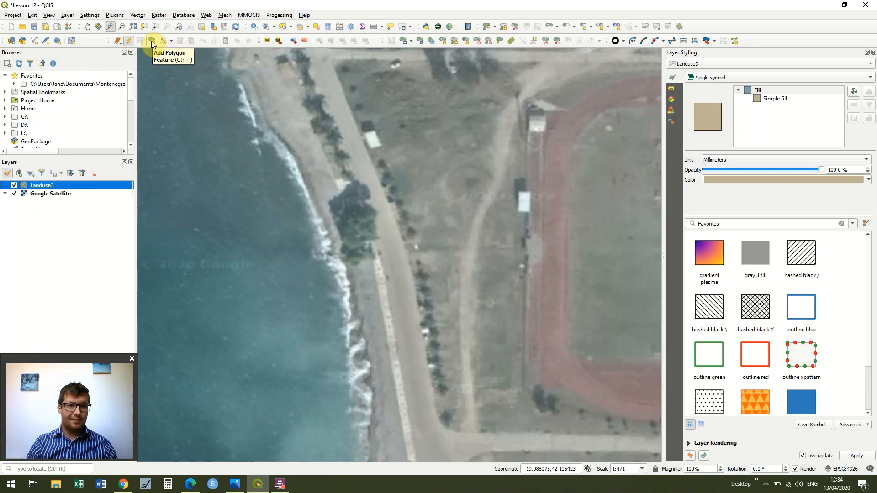
{"action": "left_click", "coordinate": [152, 41]}
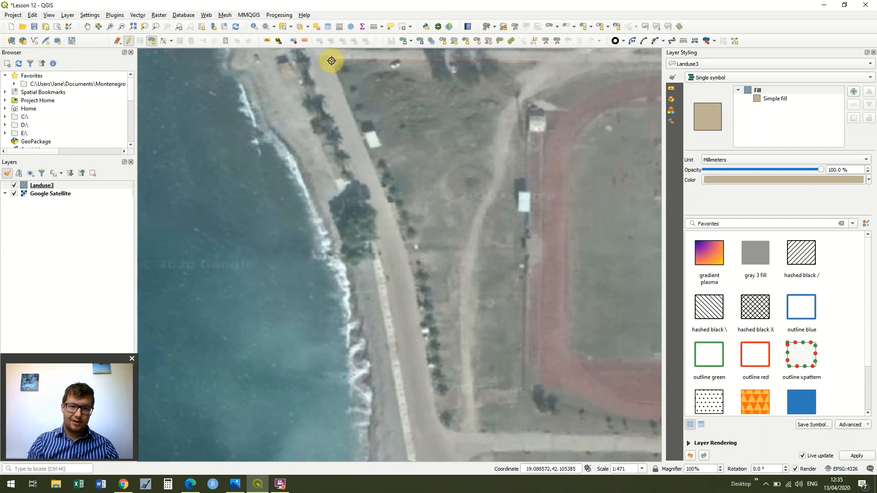
{"action": "left_click", "coordinate": [366, 133]}
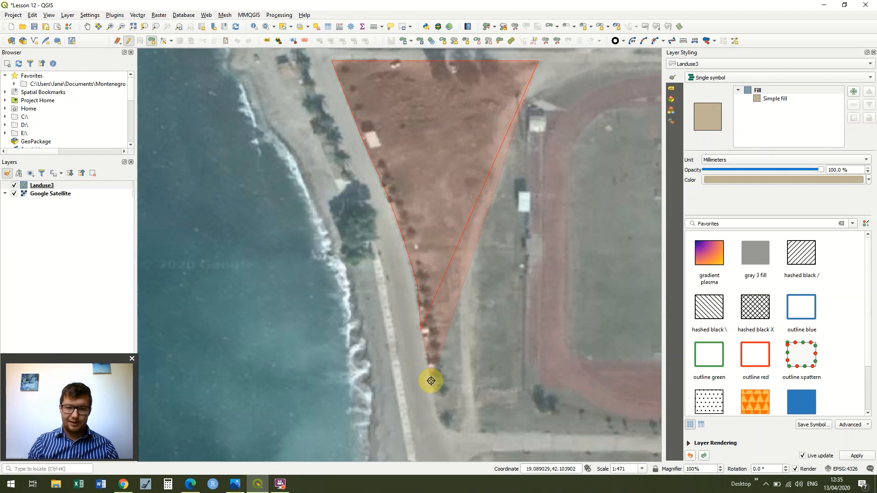
{"action": "left_click_drag", "start_coordinate": [431, 381], "coordinate": [442, 420]}
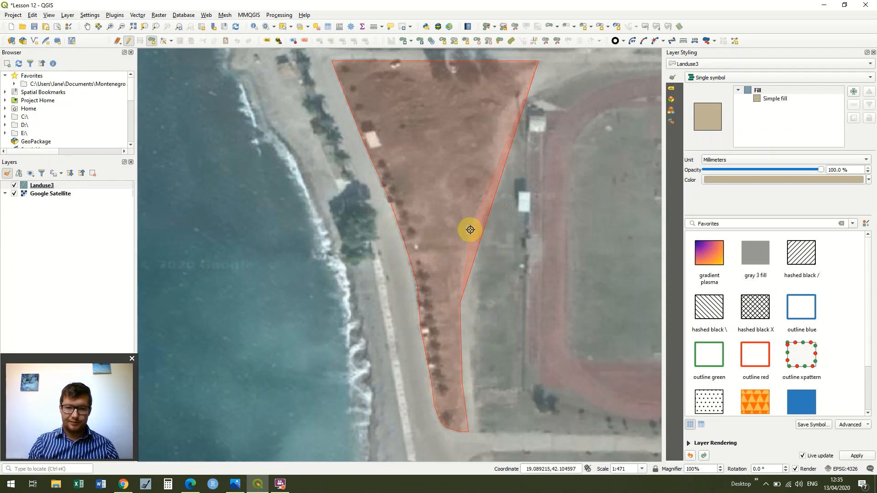
{"action": "mouse_move", "coordinate": [478, 204]}
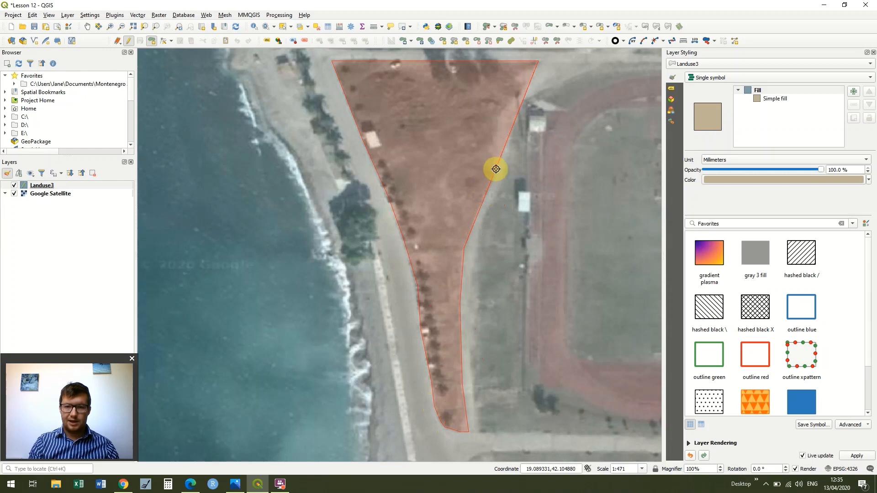
{"action": "mouse_move", "coordinate": [496, 119]}
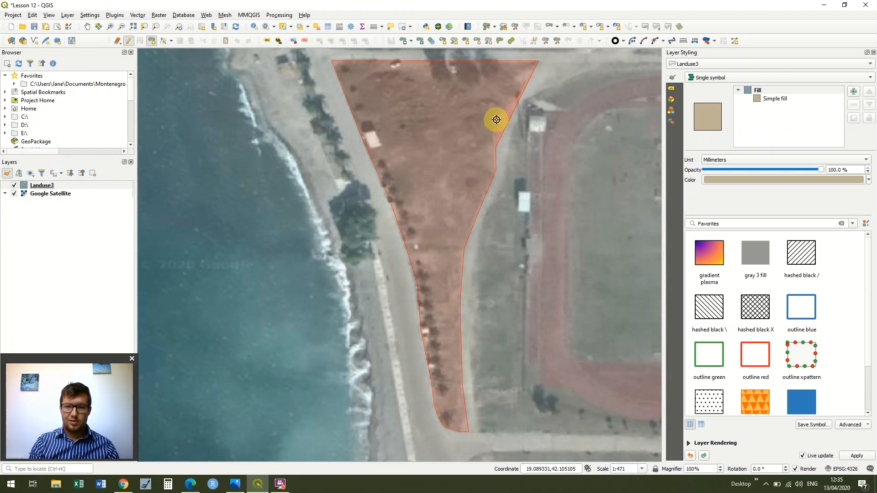
{"action": "mouse_move", "coordinate": [512, 97]}
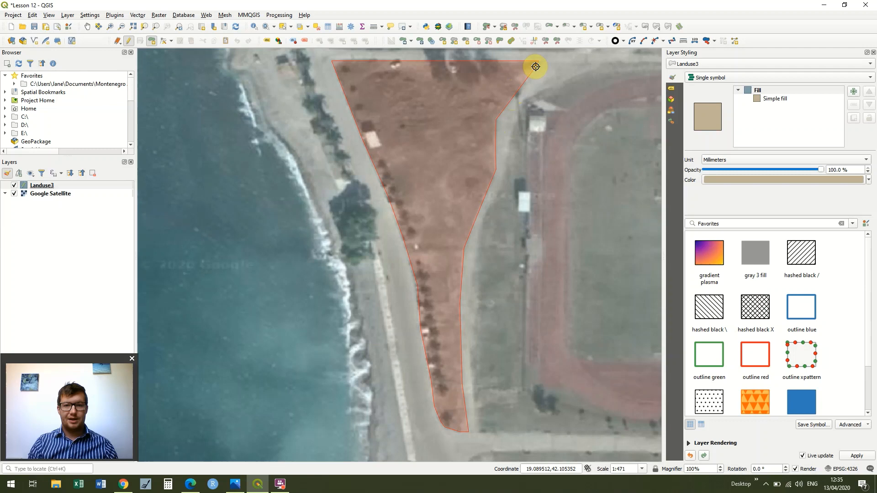
{"action": "left_click", "coordinate": [536, 66]}
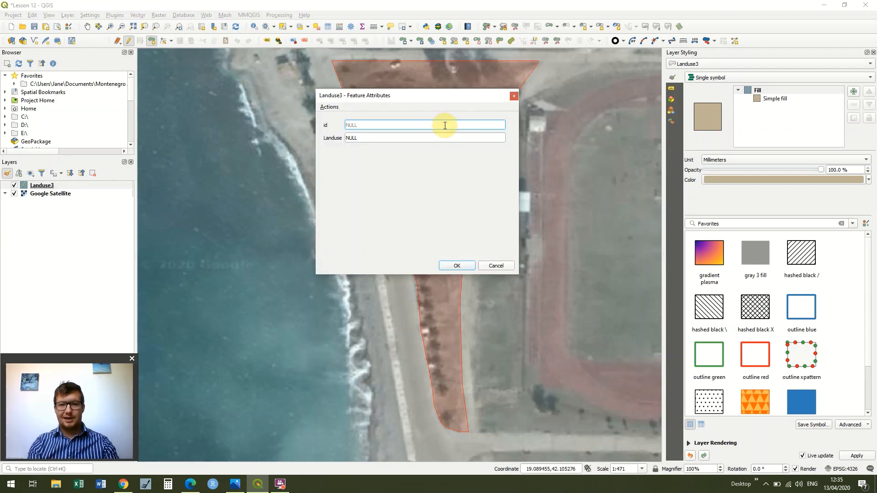
Step: Give the new polygon id 1 and Landuse value Scrub
{"action": "type", "text": "1"}
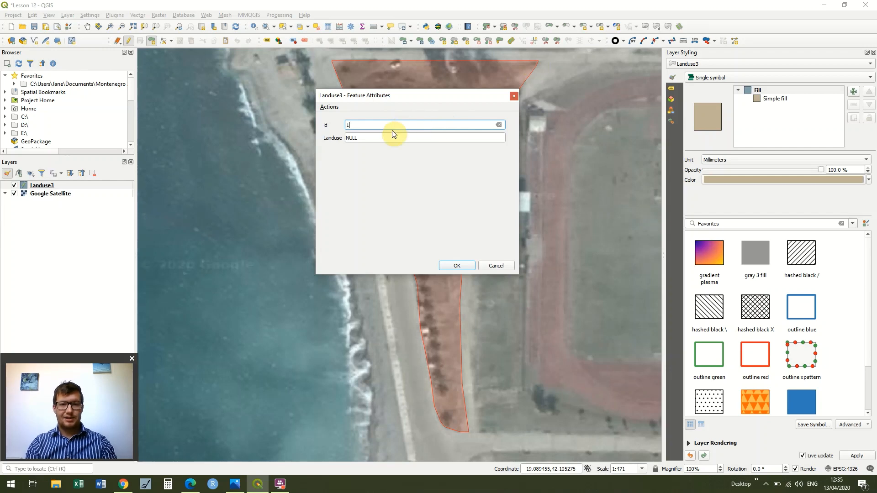
{"action": "left_click", "coordinate": [424, 137]}
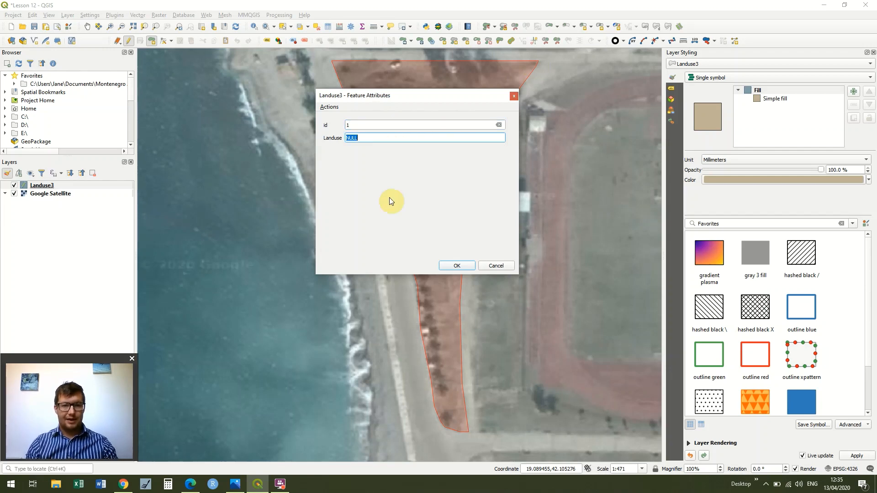
{"action": "type", "text": "Scrub"}
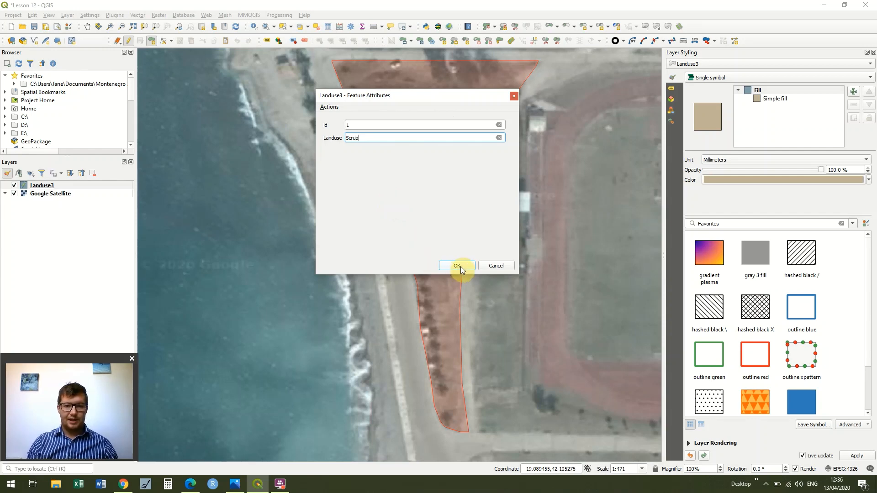
{"action": "left_click", "coordinate": [457, 265]}
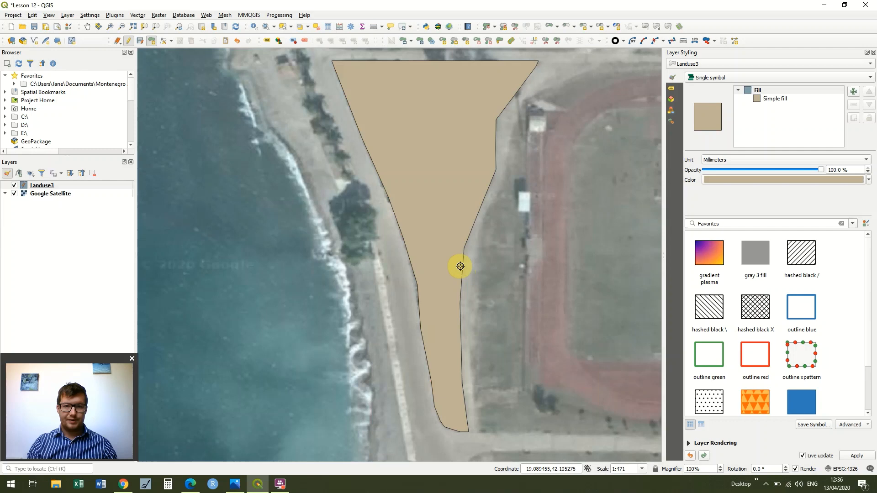
{"action": "mouse_move", "coordinate": [339, 134]}
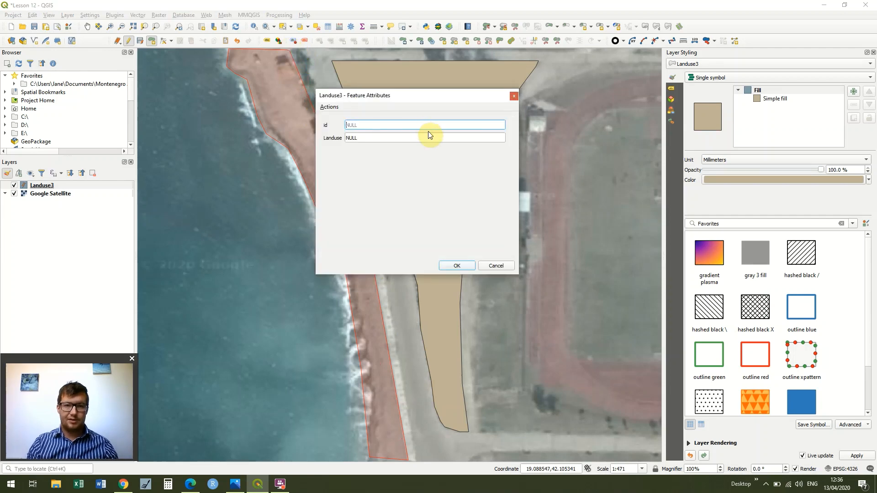
Step: Give the beach strip polygon id 2 and Landuse value Beach
{"action": "type", "text": "2"}
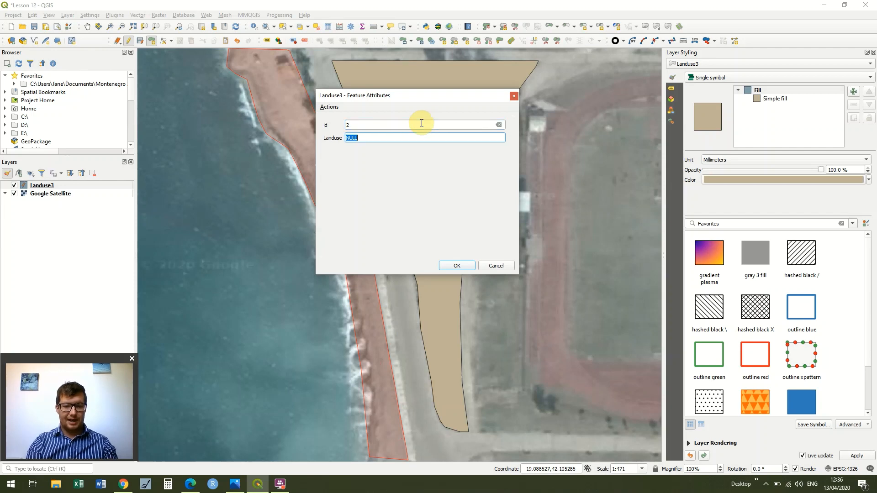
{"action": "type", "text": "Beach"}
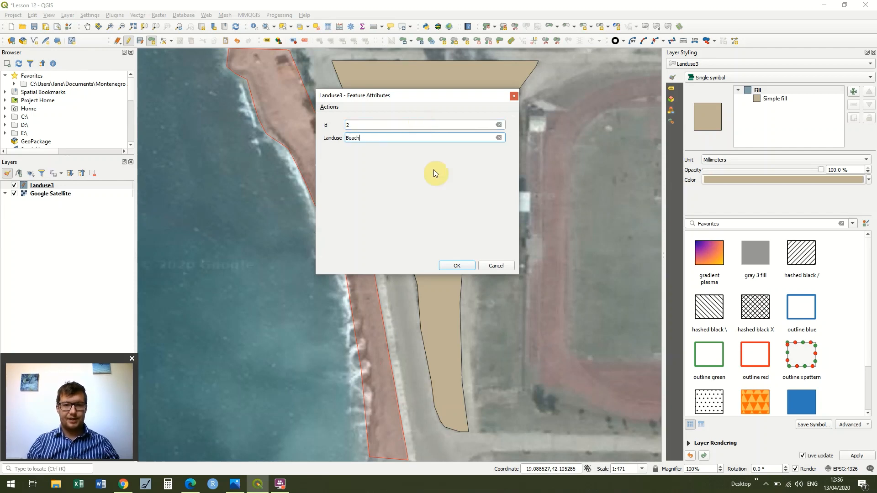
{"action": "left_click", "coordinate": [457, 265]}
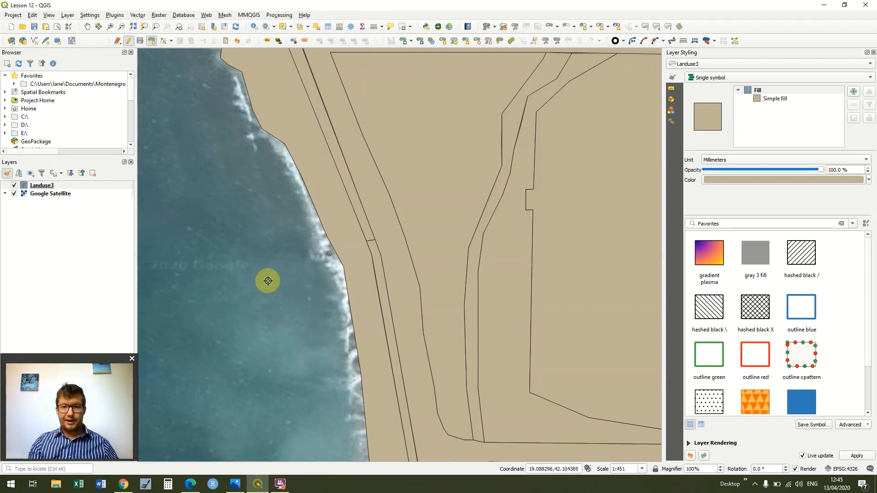
{"action": "mouse_move", "coordinate": [264, 264]}
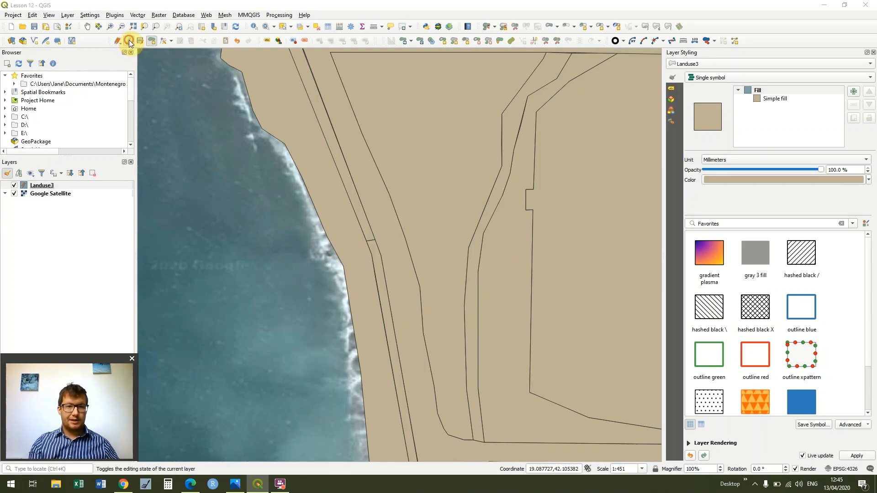
Step: Stop editing Landuse3 and save the new polygons to the layer
{"action": "left_click", "coordinate": [130, 41]}
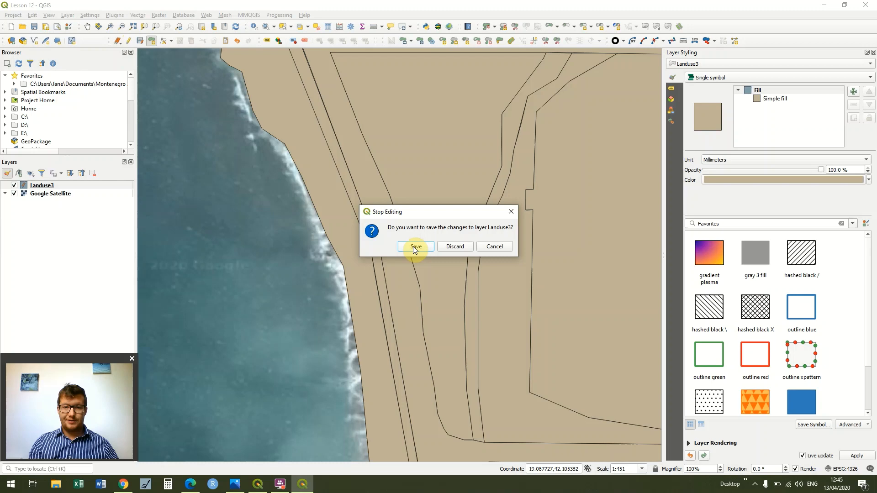
{"action": "left_click", "coordinate": [415, 247]}
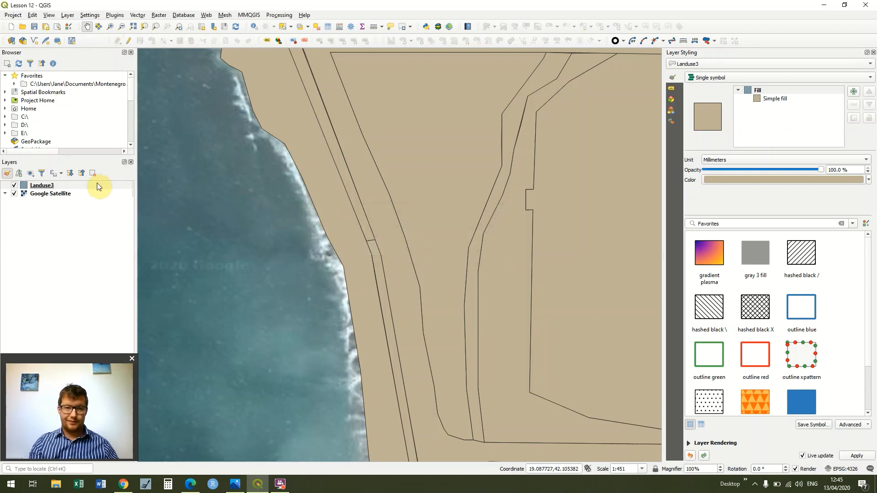
{"action": "right_click", "coordinate": [42, 184]}
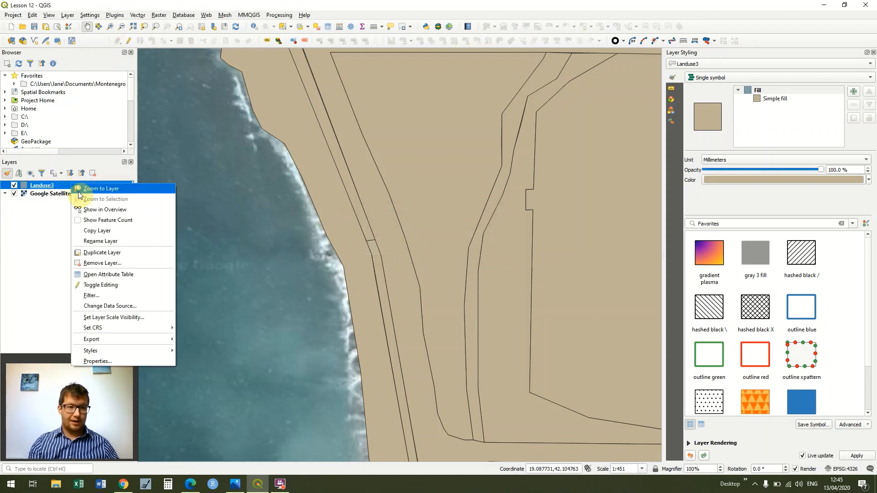
{"action": "left_click", "coordinate": [108, 274]}
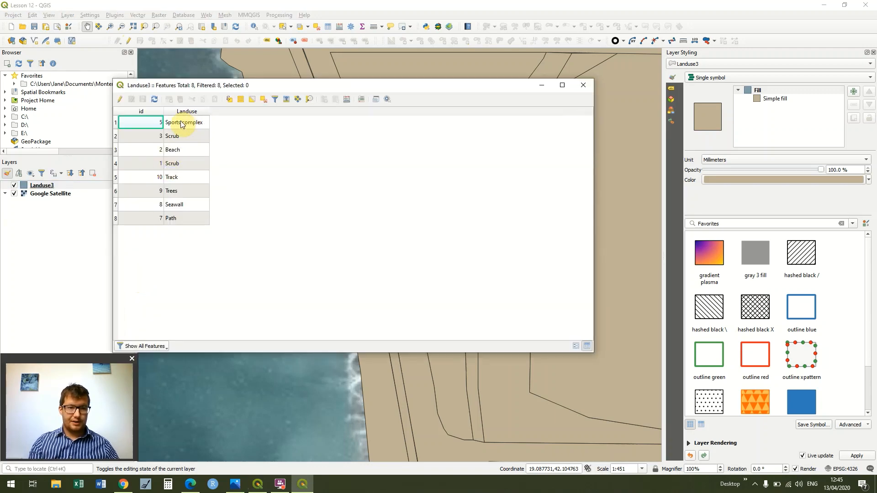
{"action": "mouse_move", "coordinate": [174, 225]}
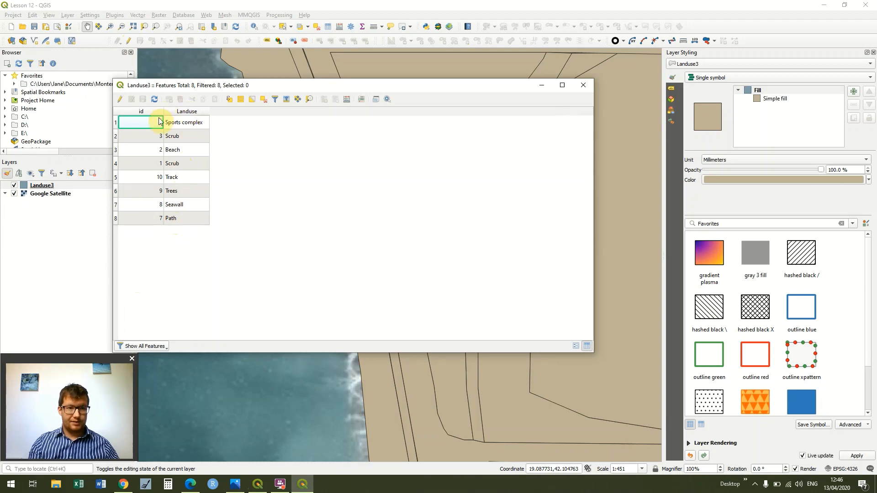
{"action": "left_click", "coordinate": [157, 110]}
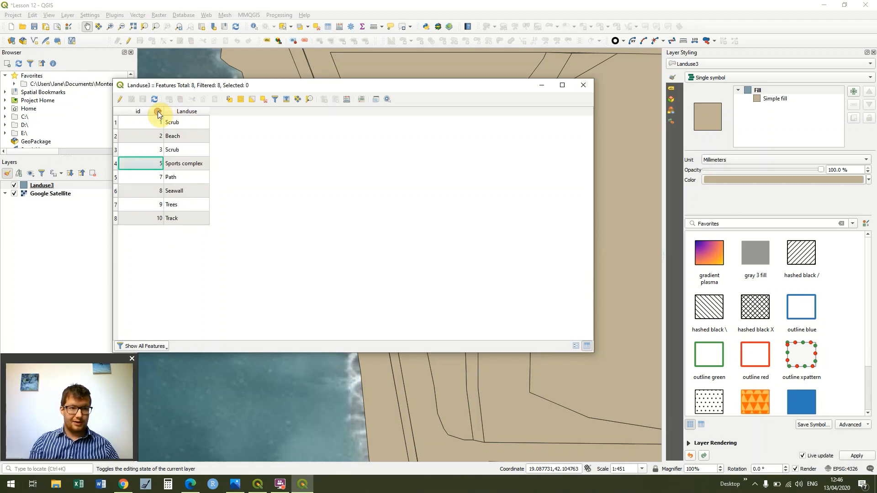
{"action": "left_click", "coordinate": [158, 111]}
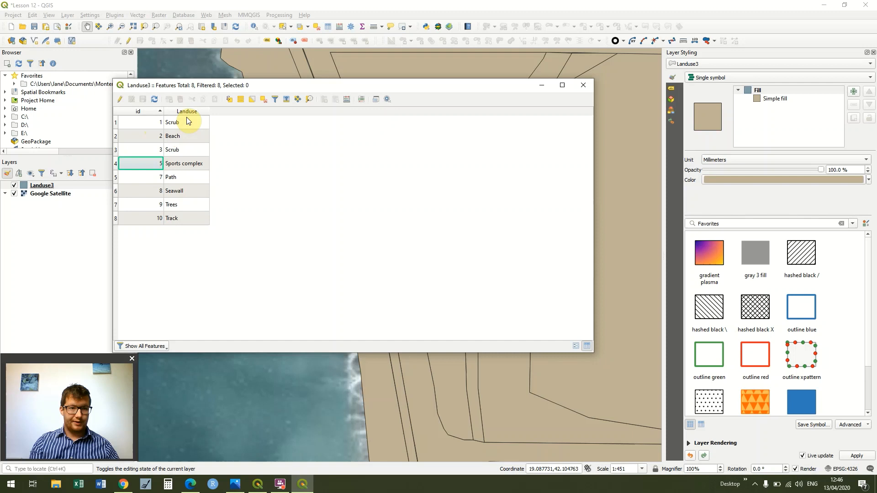
{"action": "left_click", "coordinate": [187, 111]}
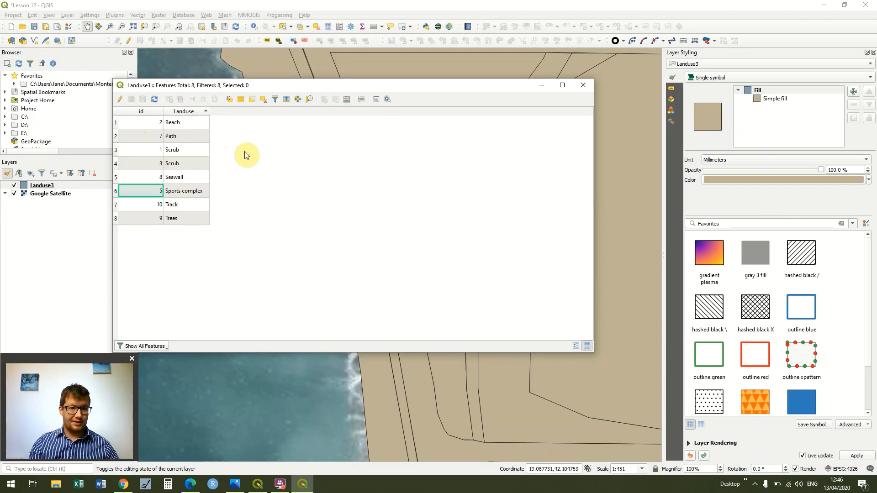
{"action": "mouse_move", "coordinate": [207, 154]}
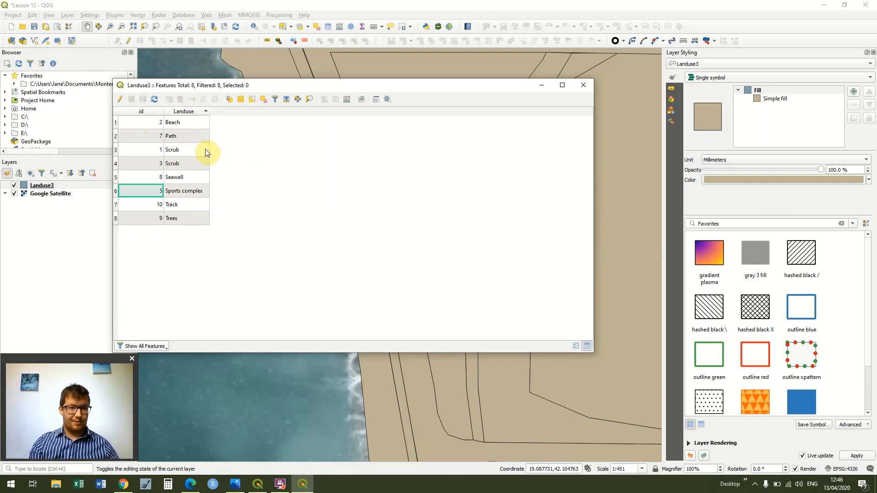
{"action": "mouse_move", "coordinate": [561, 74]}
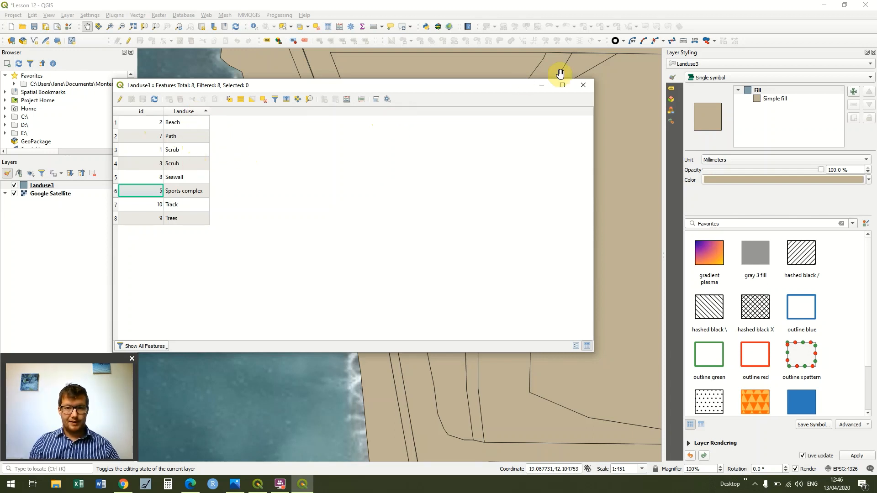
{"action": "mouse_move", "coordinate": [566, 110]}
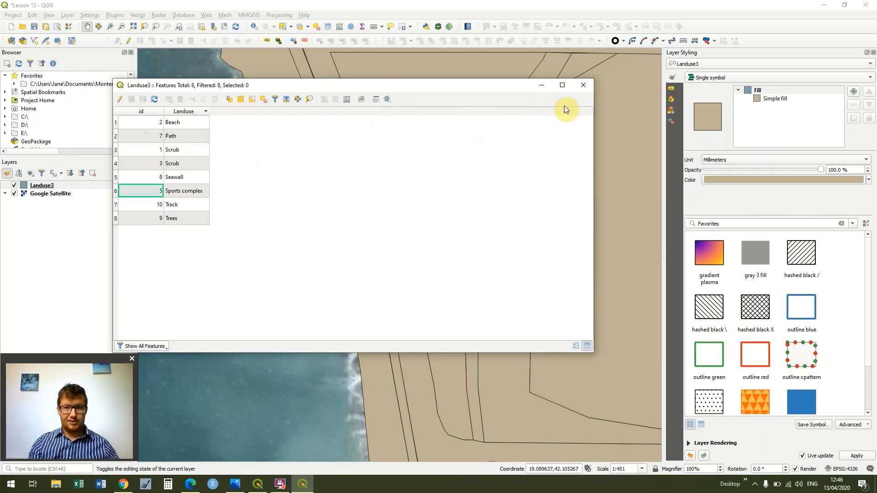
{"action": "mouse_move", "coordinate": [583, 86]}
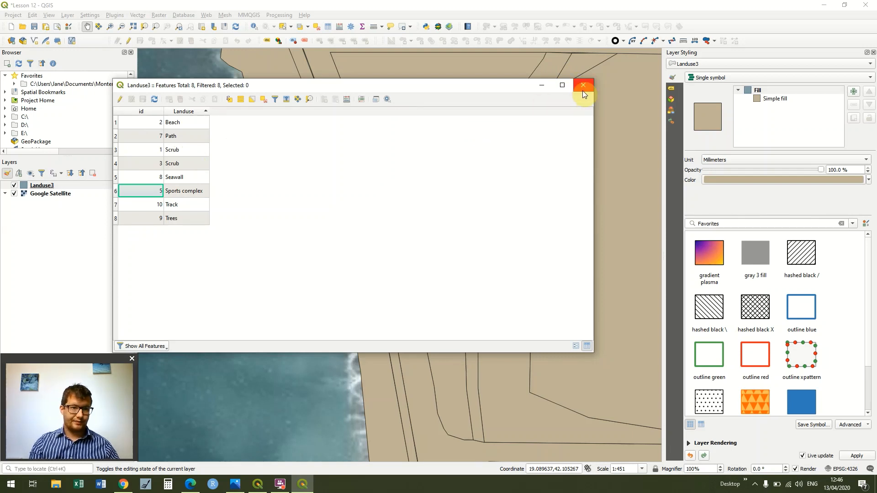
{"action": "left_click", "coordinate": [583, 85]}
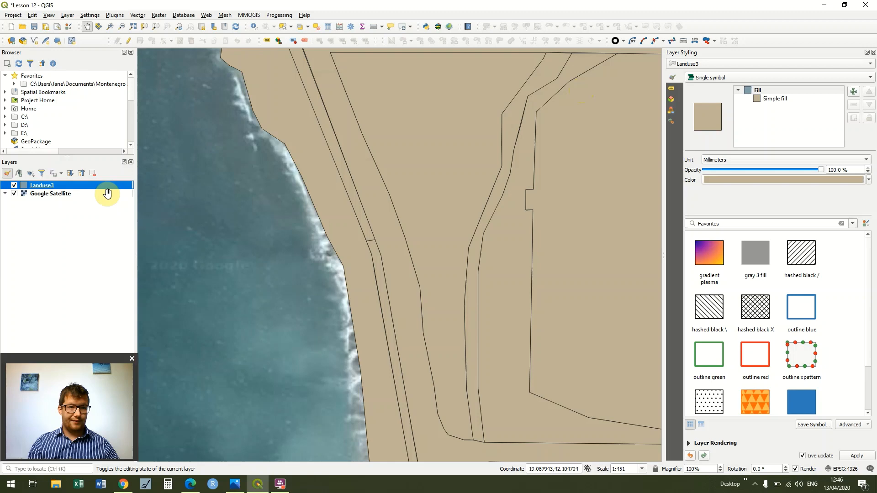
{"action": "mouse_move", "coordinate": [50, 194]}
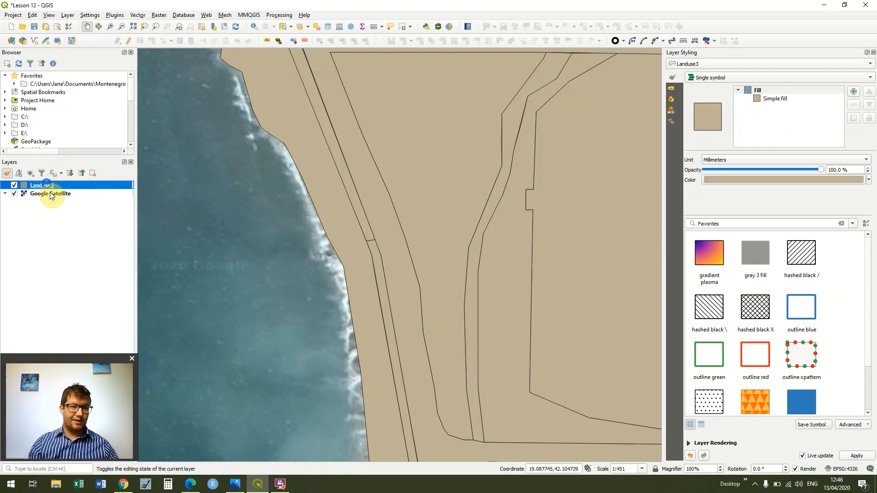
Step: Set Landuse3 symbology to Categorized on the Landuse field
{"action": "right_click", "coordinate": [41, 185]}
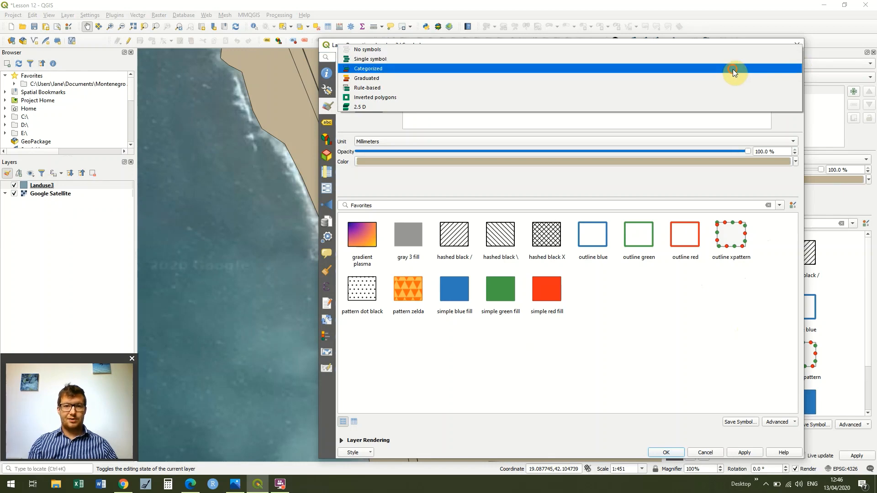
{"action": "left_click", "coordinate": [368, 68]}
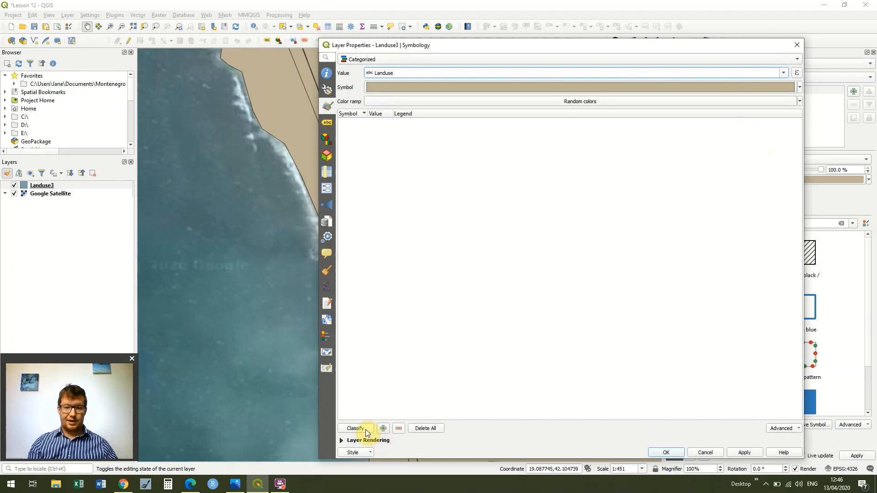
Step: Classify all land-use values into categories and give Path a gray 3 fill
{"action": "left_click", "coordinate": [356, 428]}
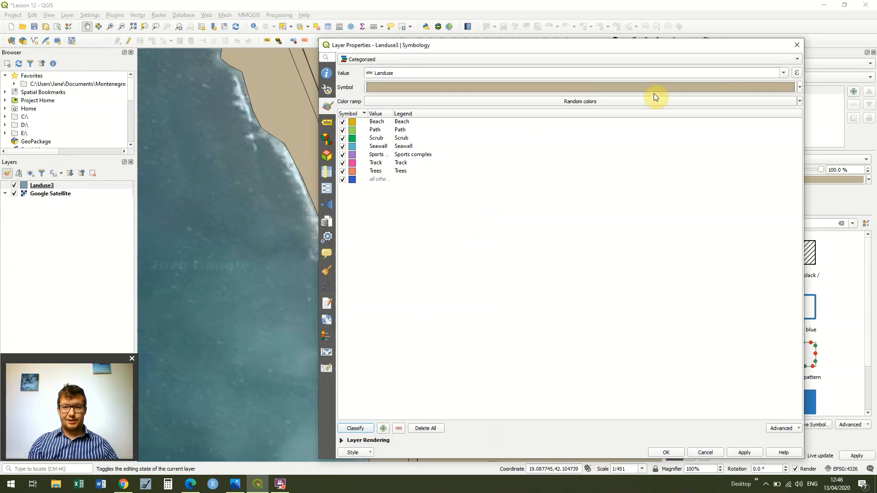
{"action": "mouse_move", "coordinate": [708, 114]}
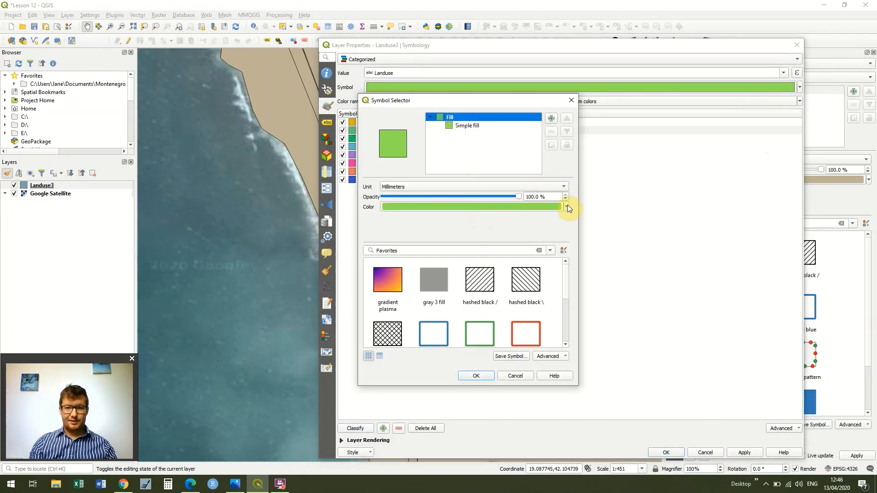
{"action": "left_click", "coordinate": [433, 280]}
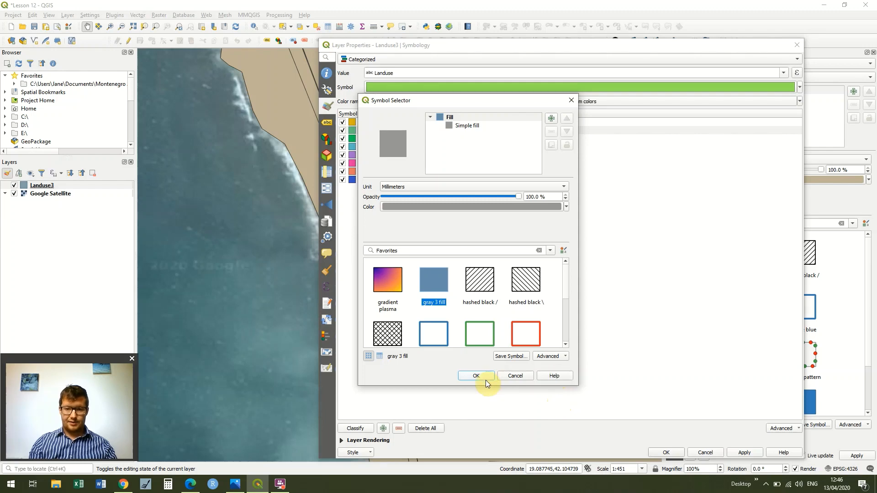
{"action": "left_click", "coordinate": [476, 375]}
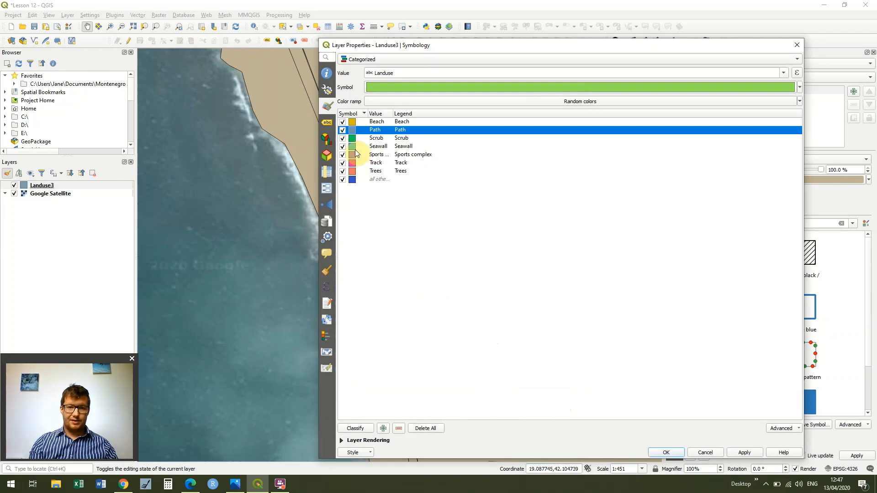
Step: Colour Seawall dark and Track a more saturated olive
{"action": "double_click", "coordinate": [353, 130]}
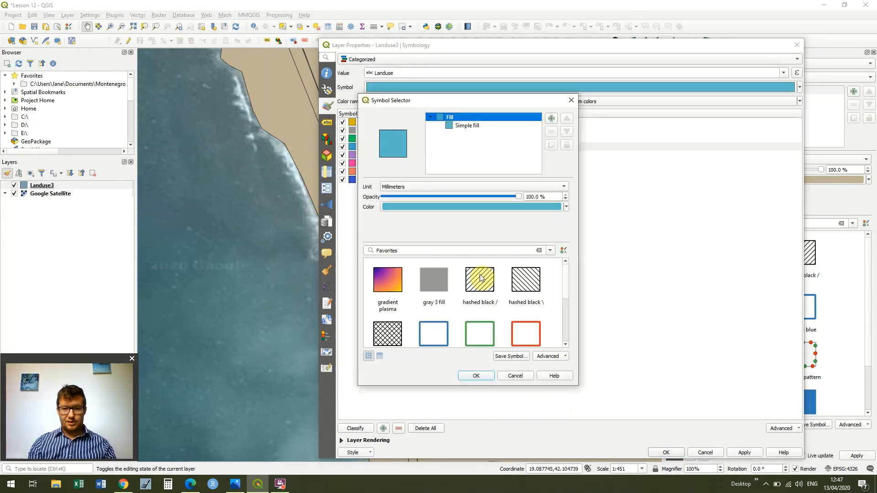
{"action": "left_click", "coordinate": [566, 206]}
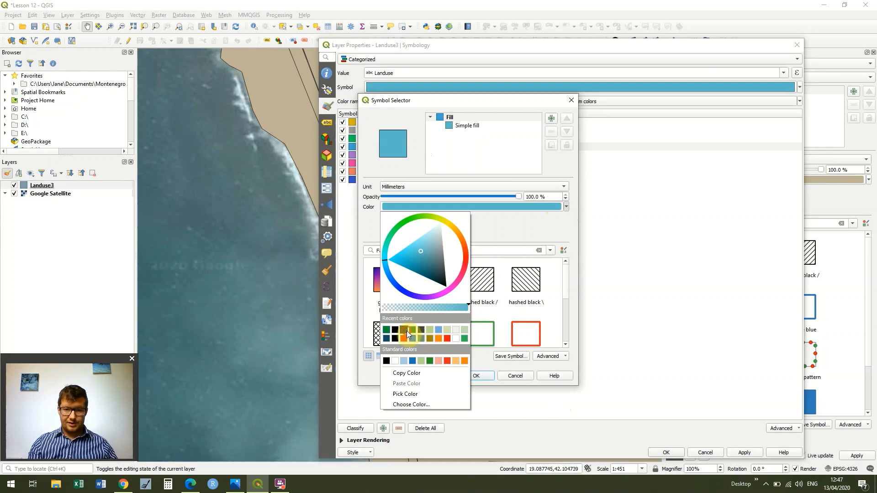
{"action": "left_click", "coordinate": [475, 375]}
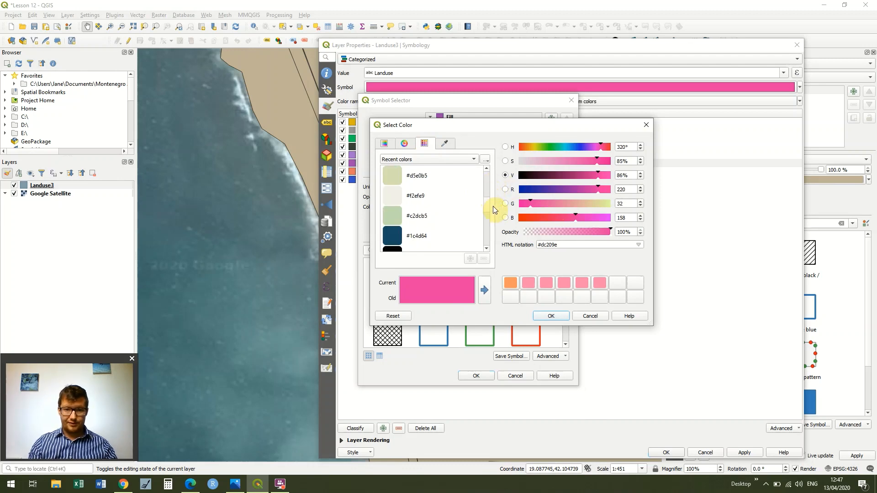
{"action": "scroll", "scroll_direction": "down", "scroll_amount": 3}
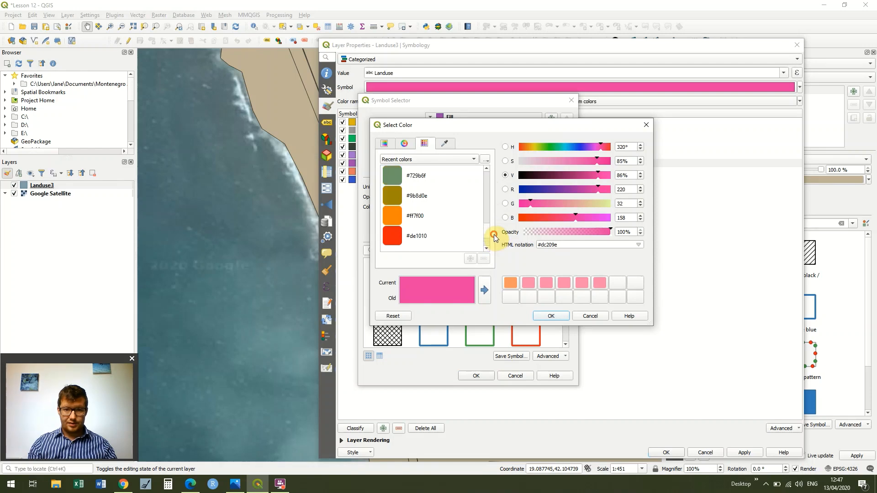
{"action": "mouse_move", "coordinate": [397, 207]}
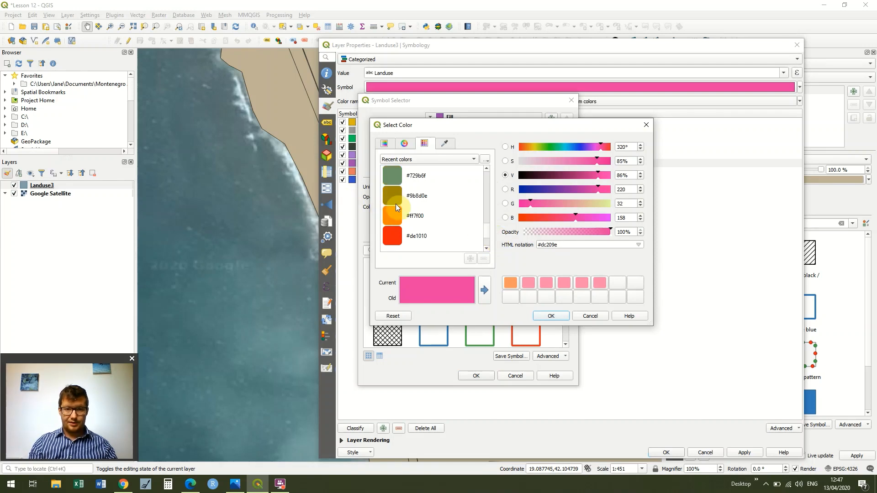
{"action": "left_click", "coordinate": [417, 196]}
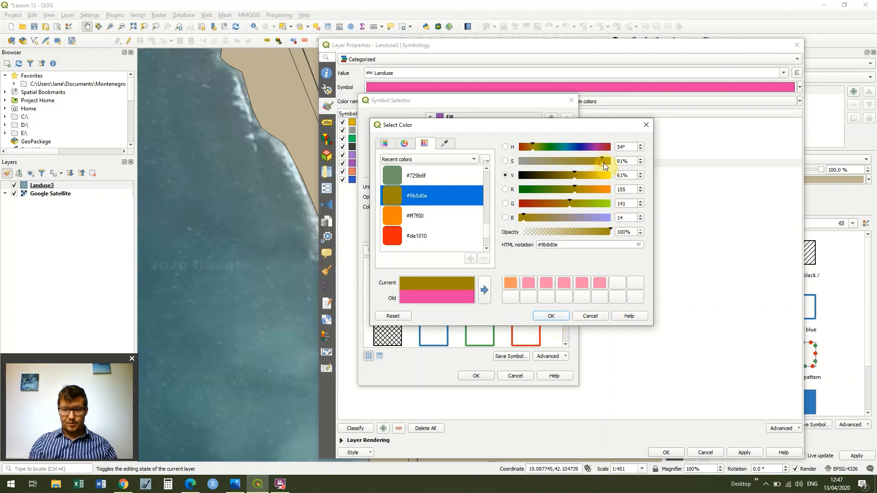
{"action": "left_click_drag", "start_coordinate": [601, 161], "coordinate": [606, 161]}
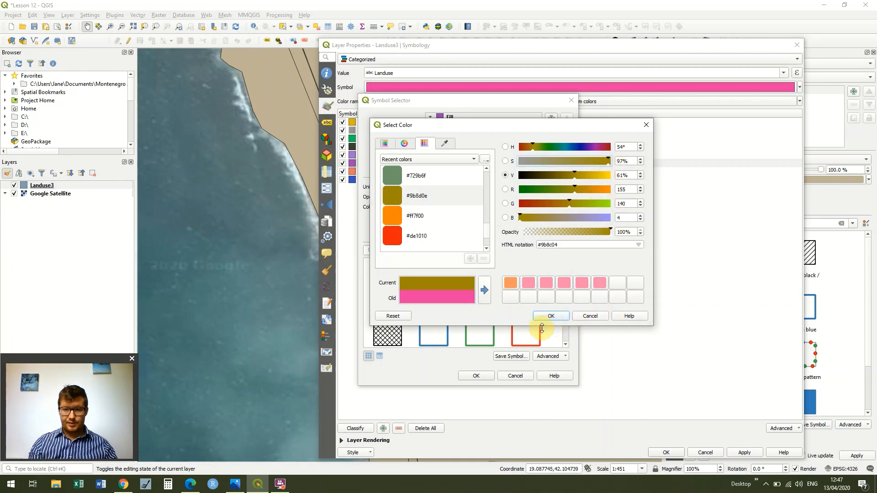
{"action": "left_click", "coordinate": [551, 315]}
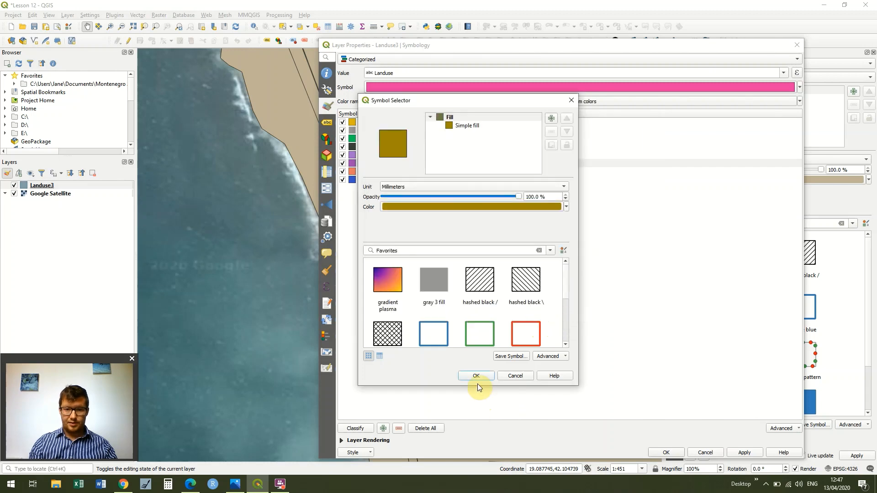
{"action": "left_click", "coordinate": [476, 376]}
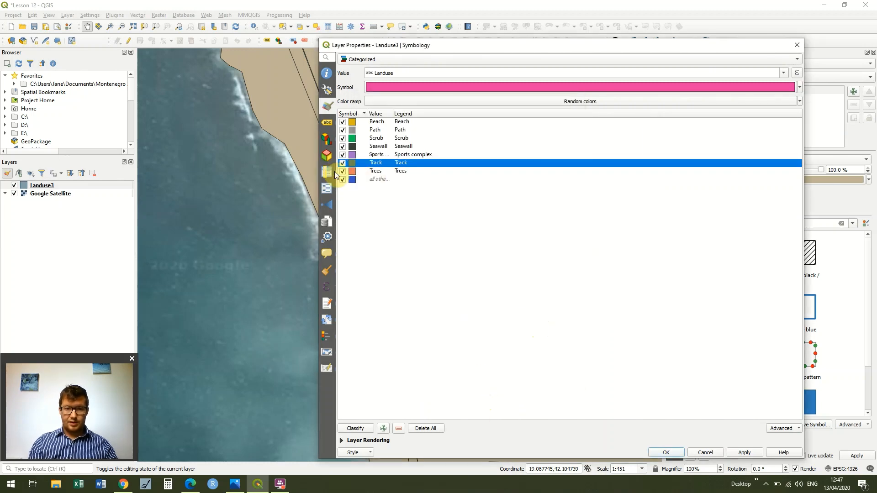
Step: Colour Trees green and apply the categorized style to the layer
{"action": "left_click", "coordinate": [579, 86]}
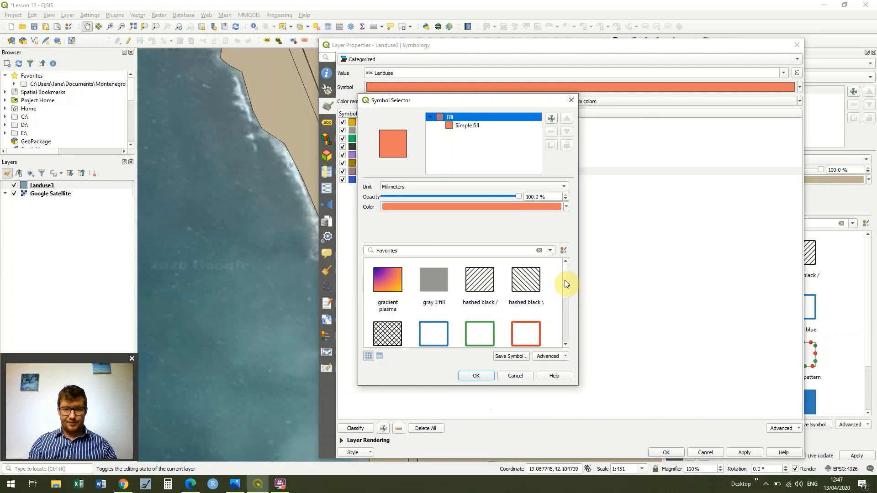
{"action": "right_click", "coordinate": [567, 319]}
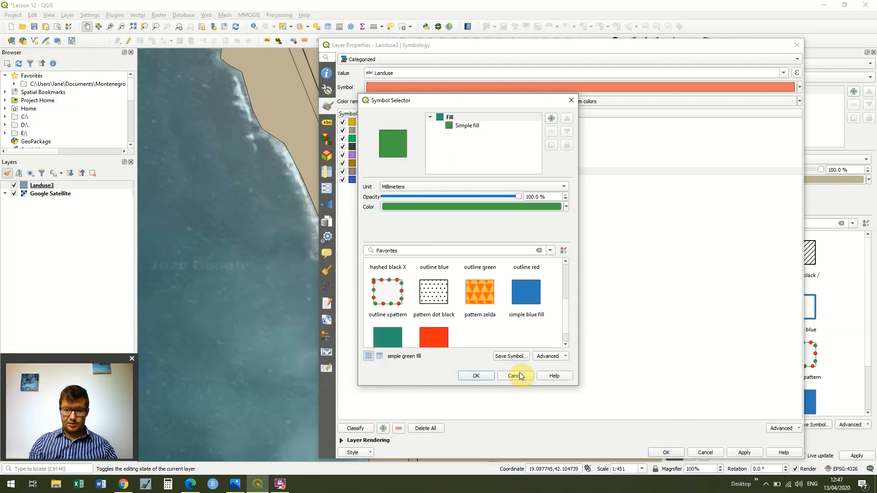
{"action": "left_click", "coordinate": [515, 376]}
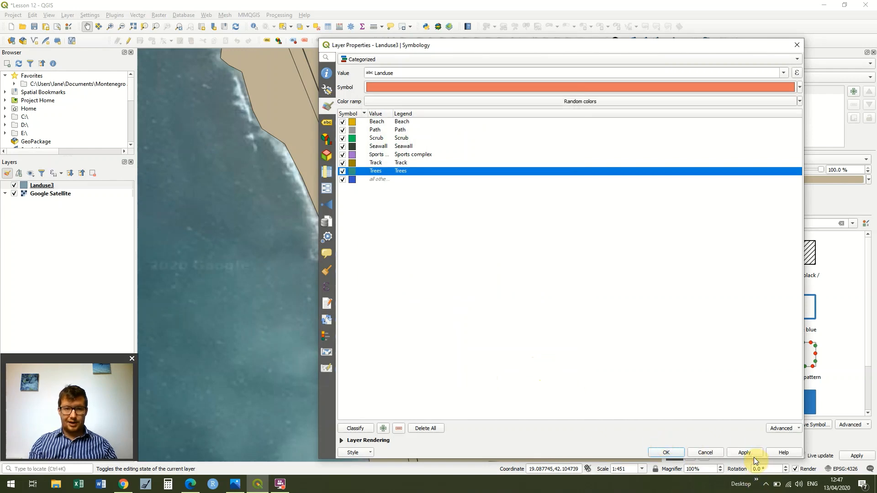
{"action": "left_click", "coordinate": [744, 452]}
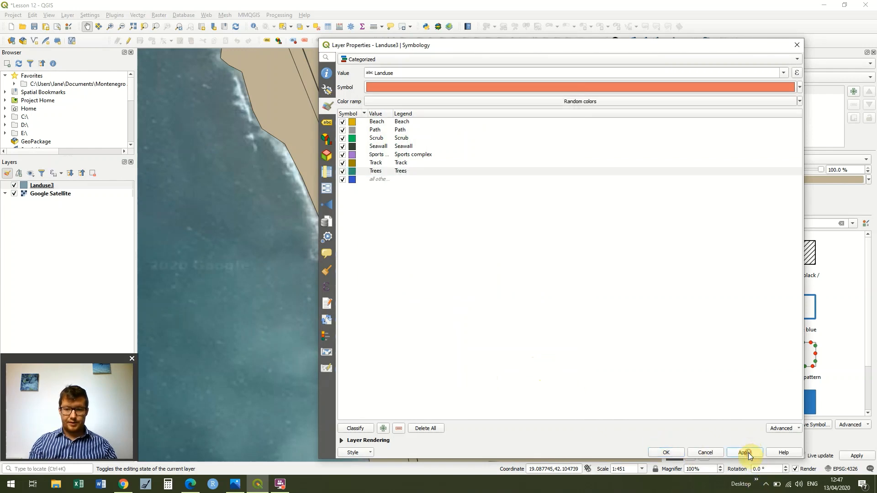
{"action": "left_click", "coordinate": [745, 453]}
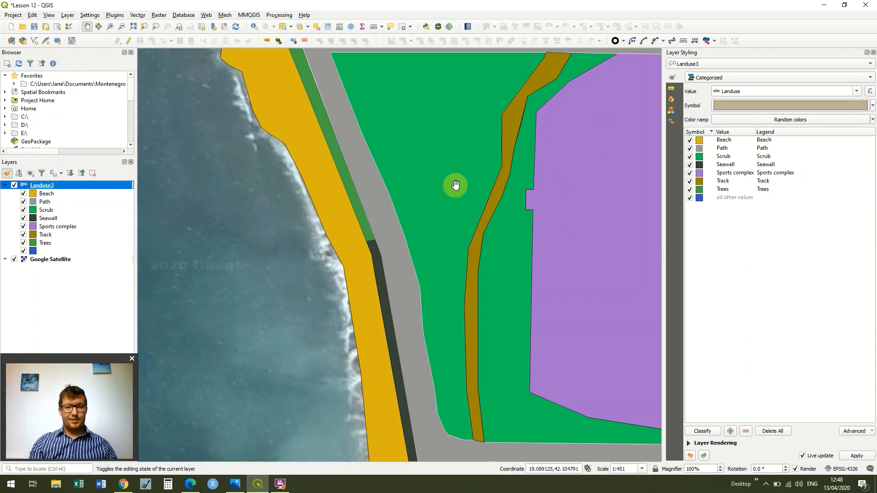
{"action": "mouse_move", "coordinate": [343, 167]}
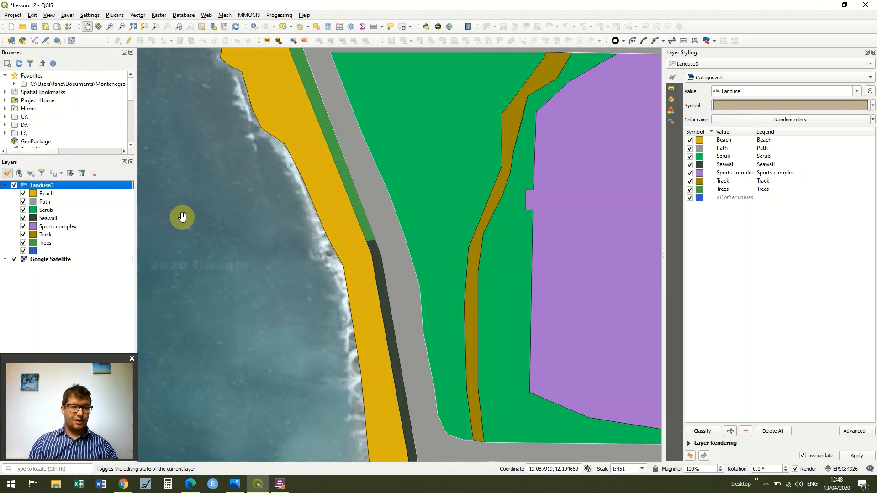
Step: Hide the Google Satellite layer so only the land-use polygons show
{"action": "left_click", "coordinate": [14, 260]}
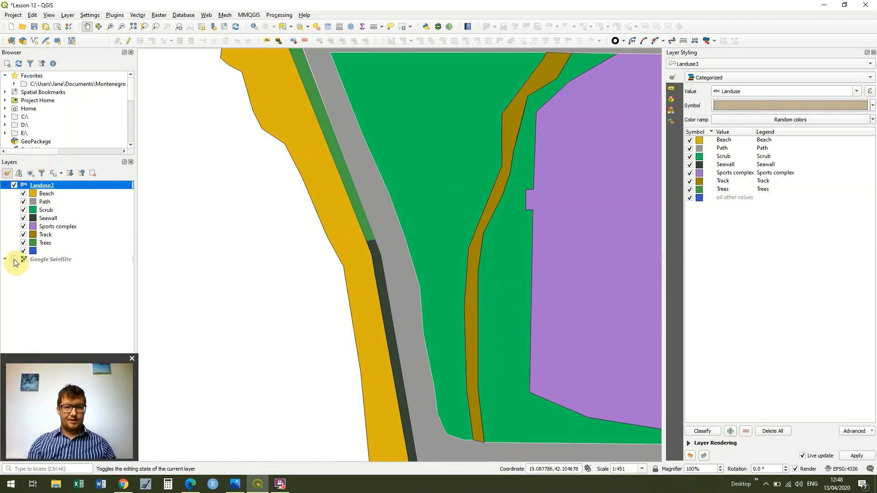
{"action": "left_click", "coordinate": [14, 259]}
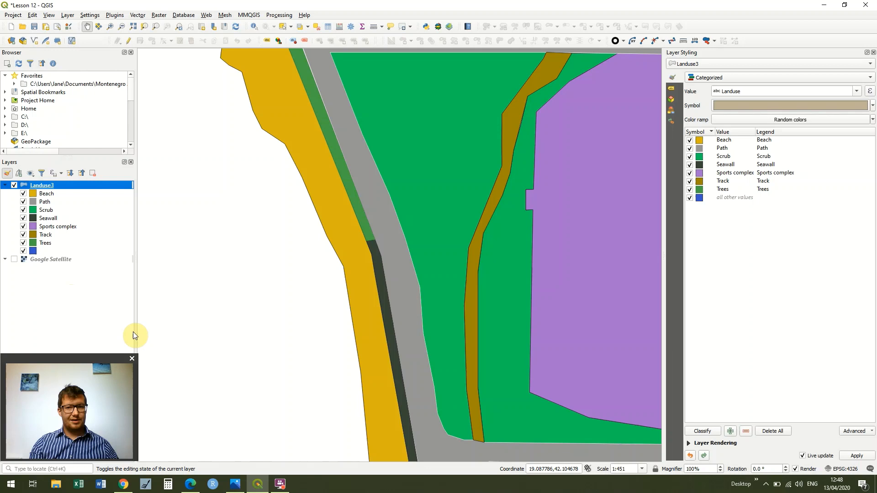
{"action": "mouse_move", "coordinate": [57, 108]}
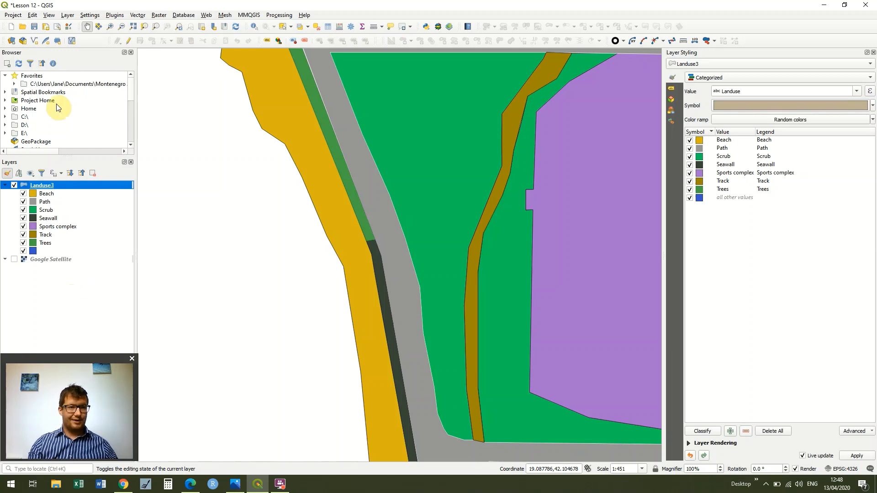
{"action": "left_click", "coordinate": [10, 14]}
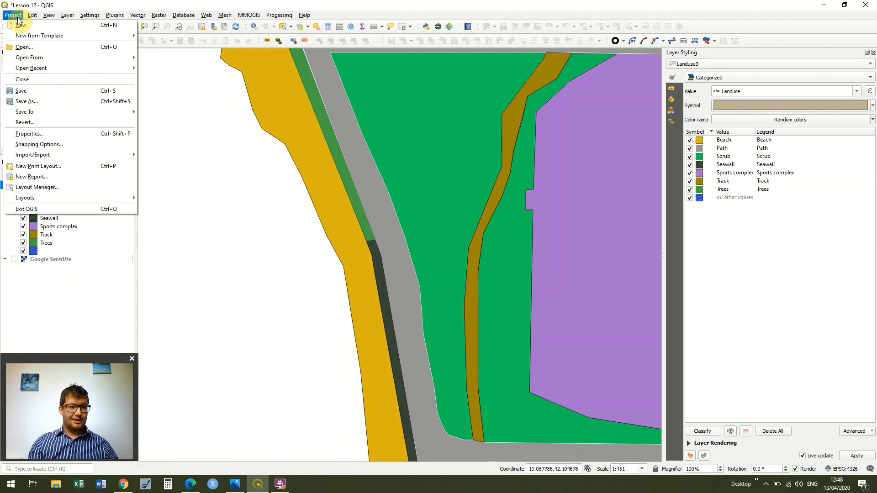
{"action": "mouse_move", "coordinate": [87, 137]}
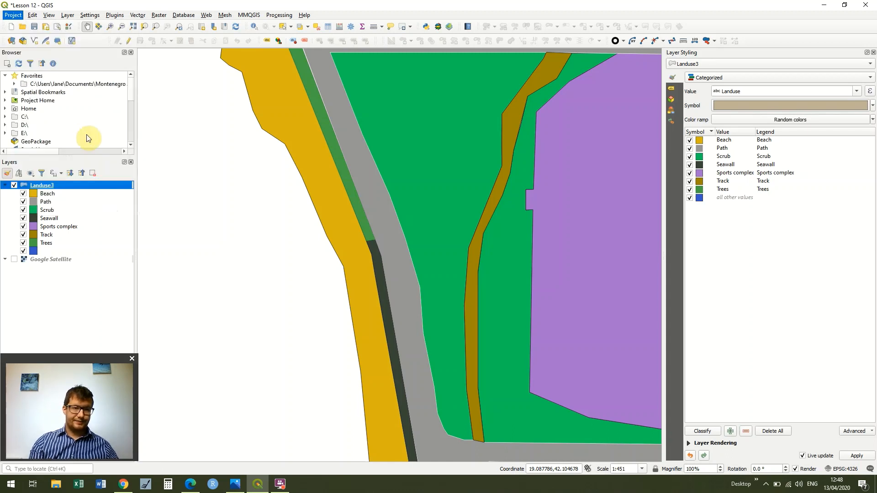
Step: Set the project background colour to light blue so empty areas read as sea
{"action": "left_click", "coordinate": [514, 141]}
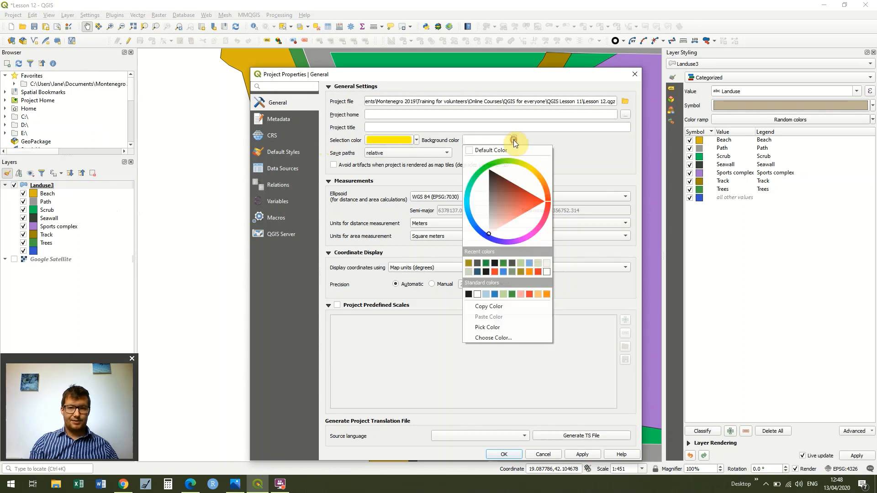
{"action": "left_click", "coordinate": [533, 267]}
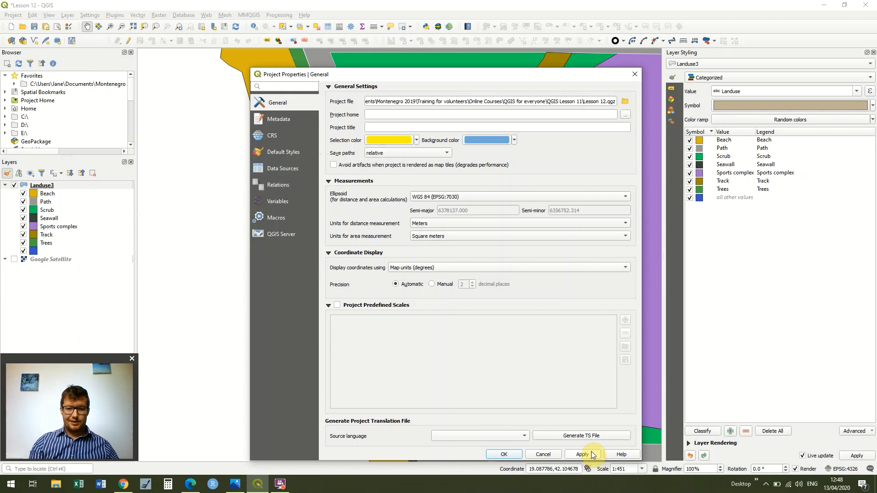
{"action": "left_click", "coordinate": [581, 455]}
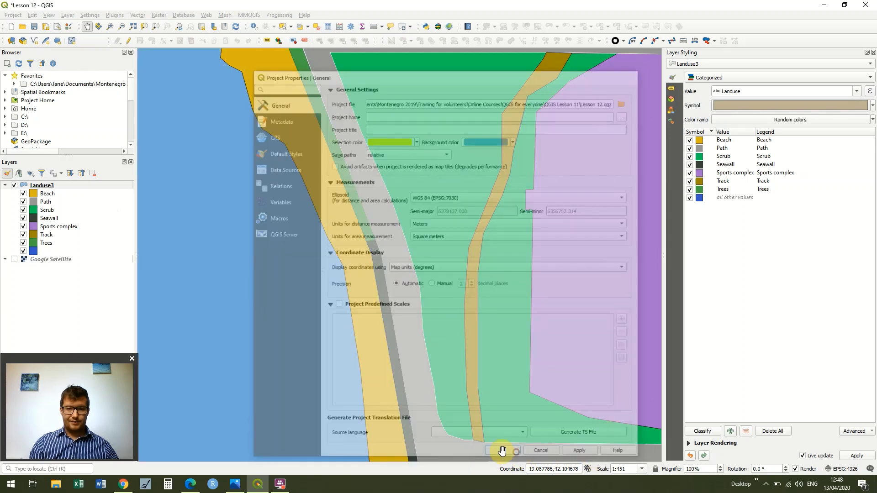
{"action": "left_click", "coordinate": [503, 450]}
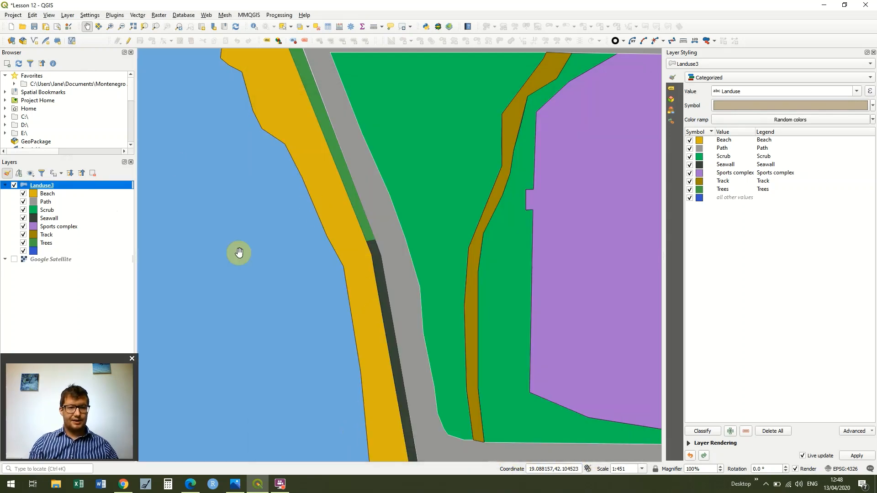
{"action": "left_click_drag", "start_coordinate": [239, 253], "coordinate": [433, 326]}
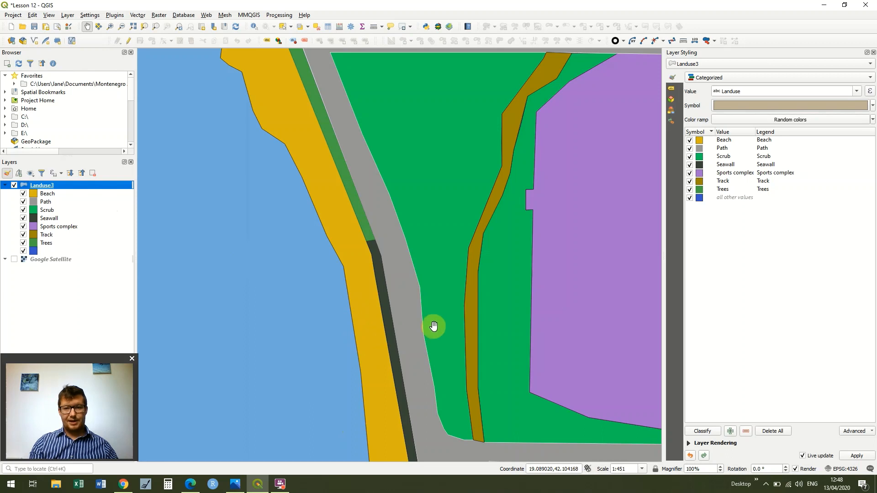